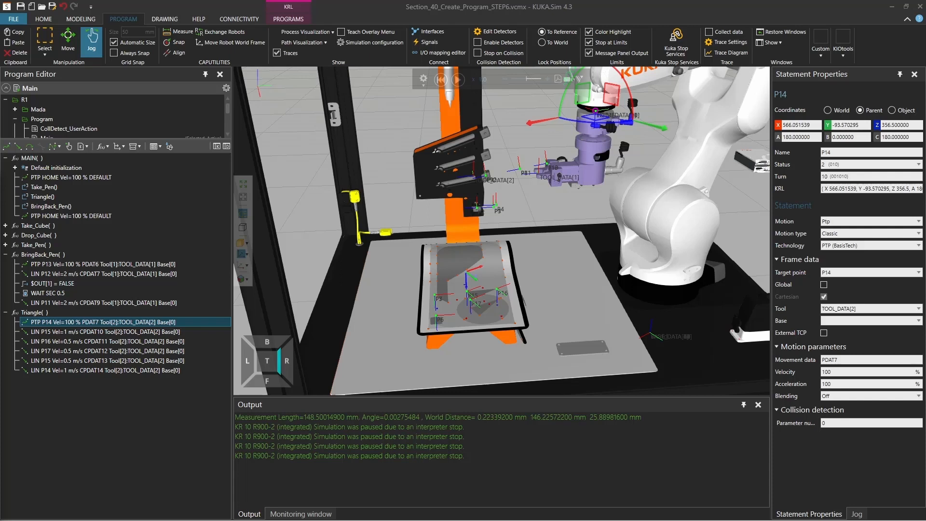
mouse_move(143, 502)
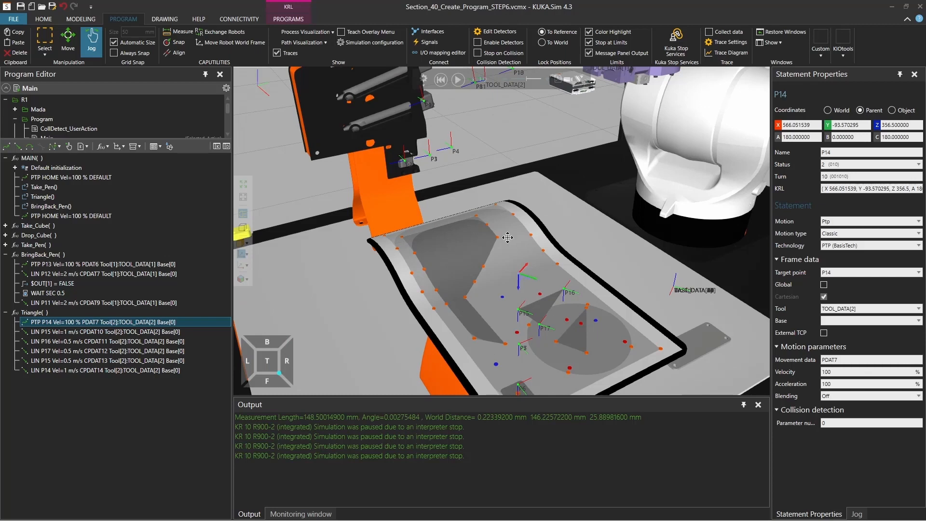
Reset and run the Triangle simulation until it stops, then select the robot
click(457, 80)
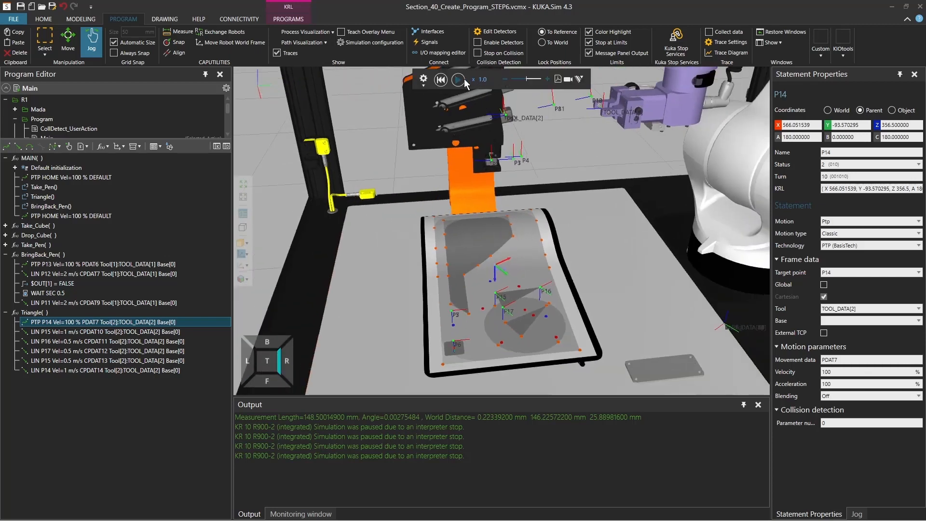
mouse_move(459, 80)
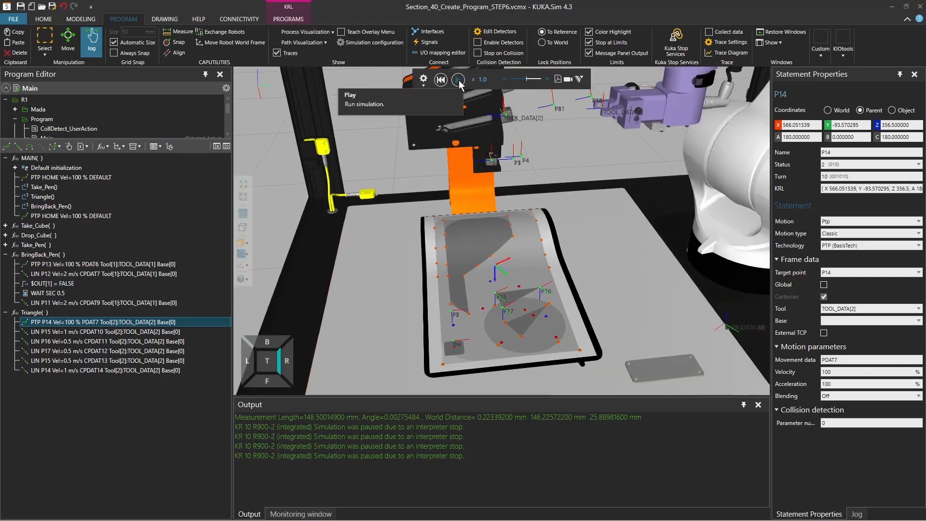
click(458, 80)
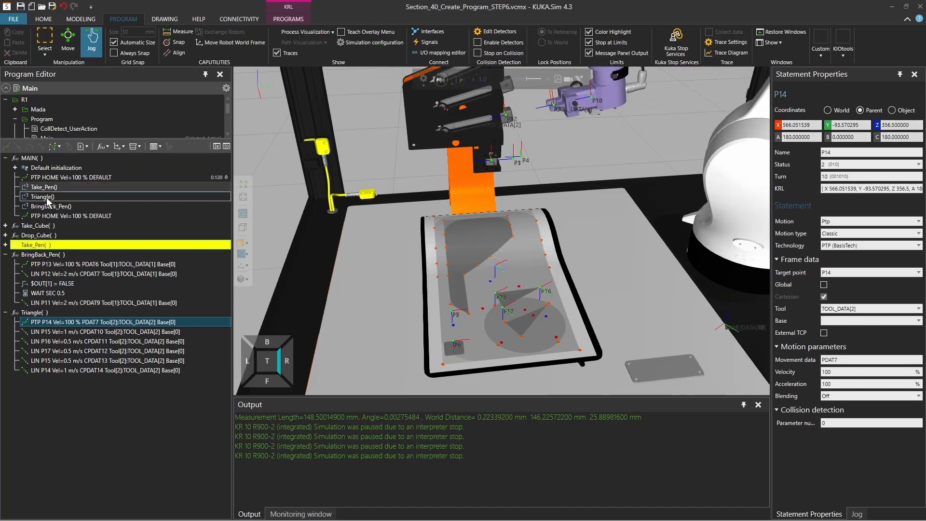
click(459, 79)
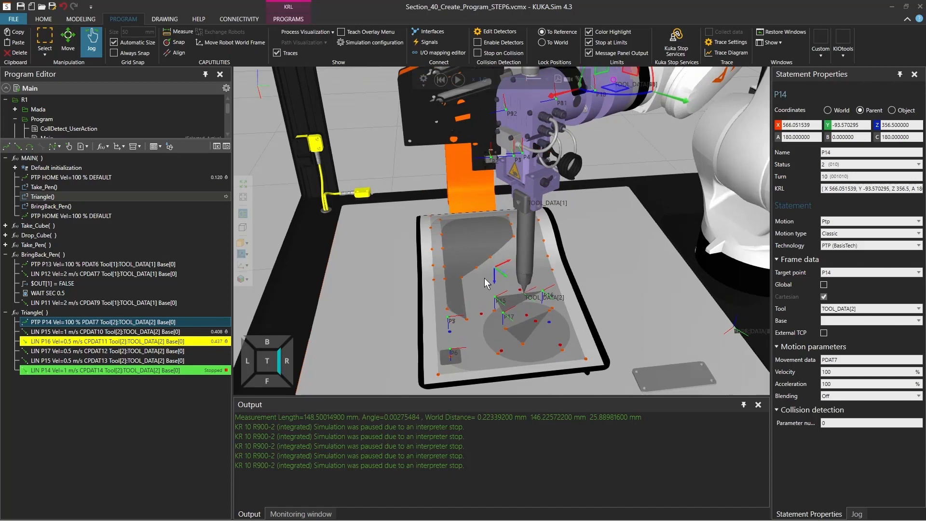
click(83, 323)
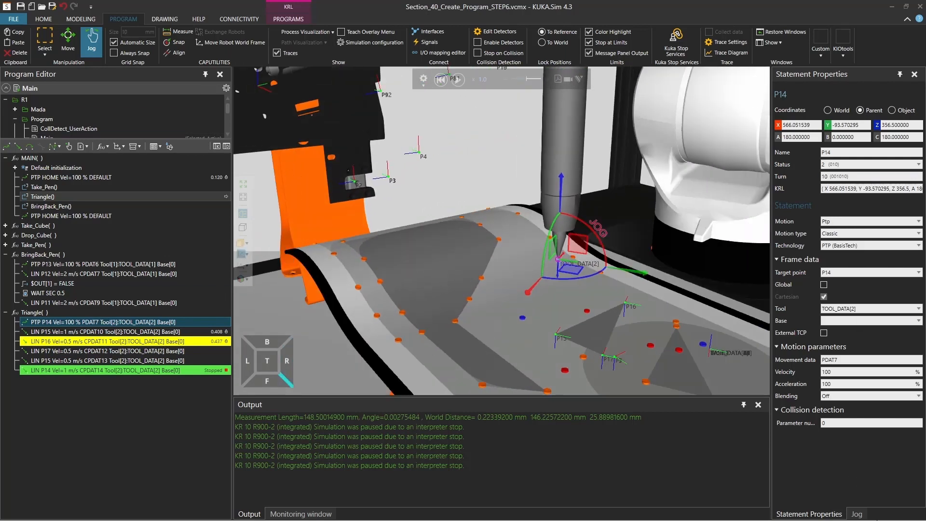
From the Jog controls, snap the pen tip onto an arc-centre point of the table outline
click(856, 513)
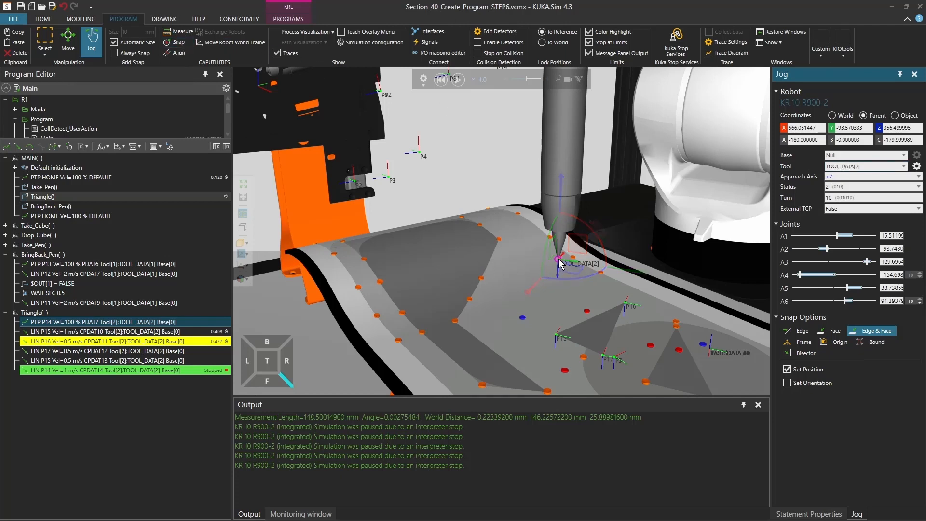
click(176, 42)
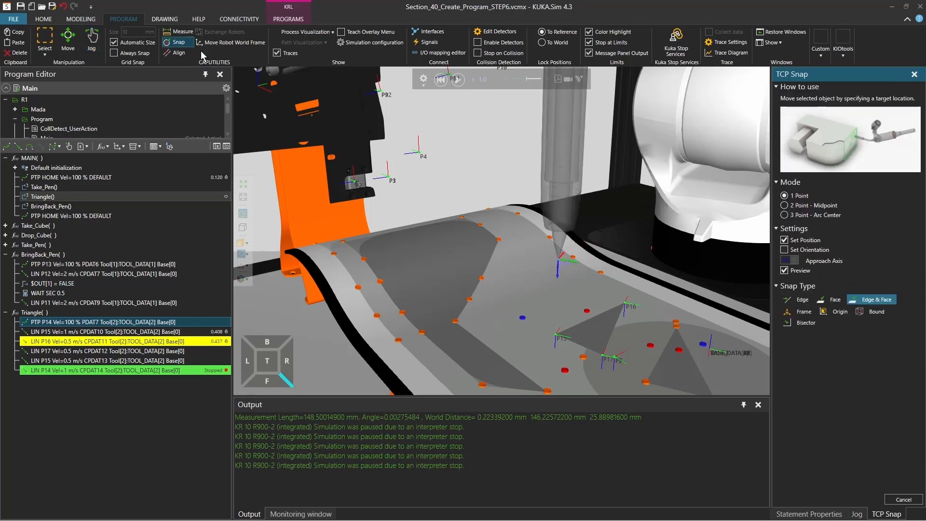
mouse_move(454, 325)
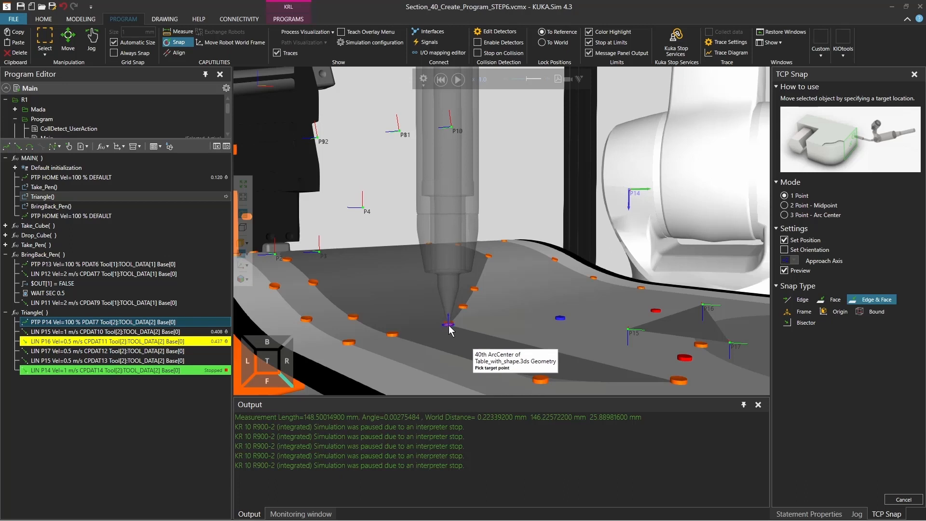
click(90, 39)
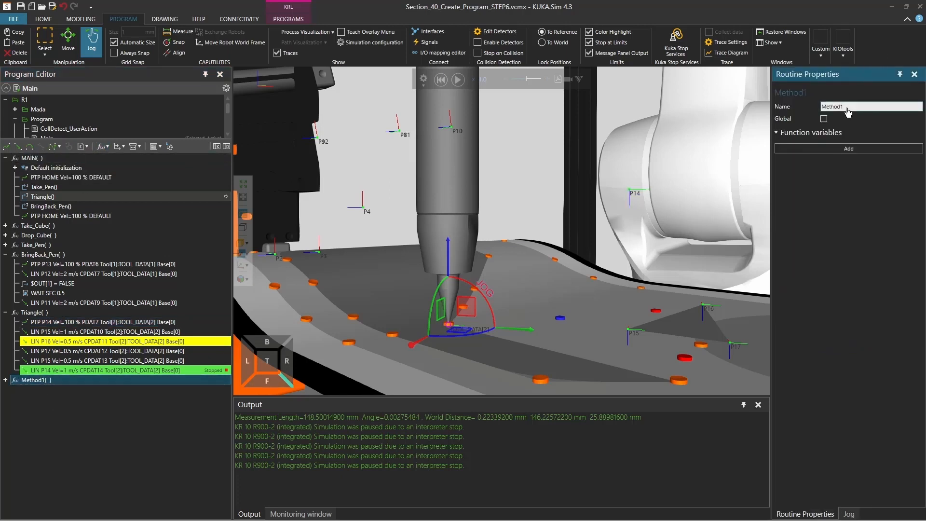
Rename the new routine to Shape and start it with PTP P24 and LIN P25
double_click(833, 106)
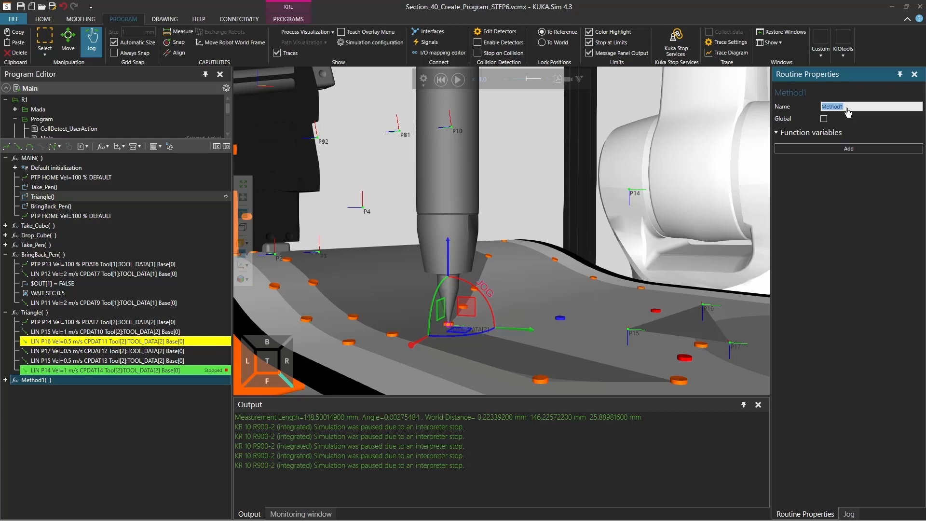
text(Shape)
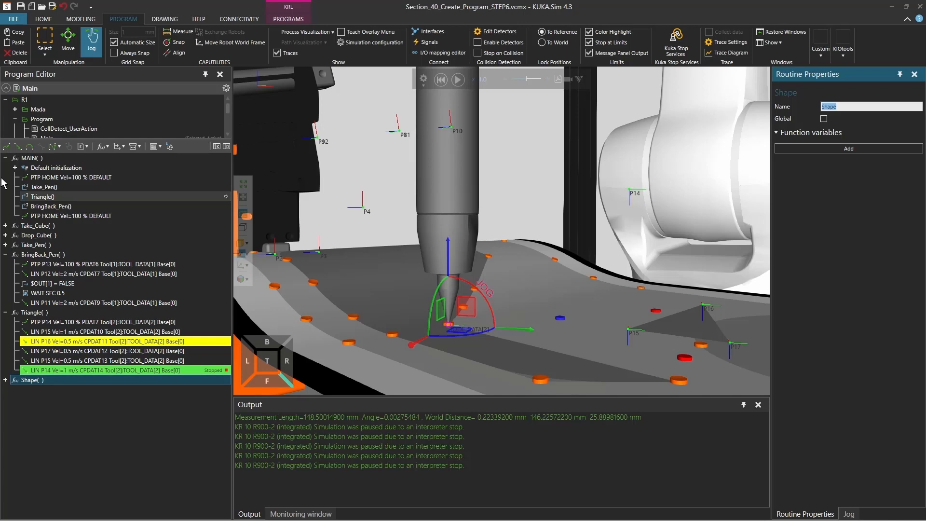
click(17, 146)
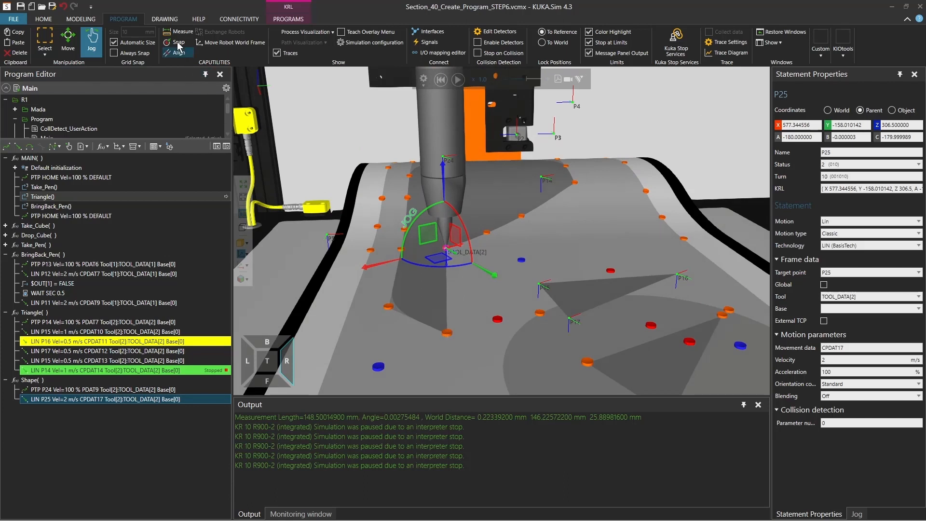
Snap the tool tip onto a table edge point for the new LIN point P26
click(178, 42)
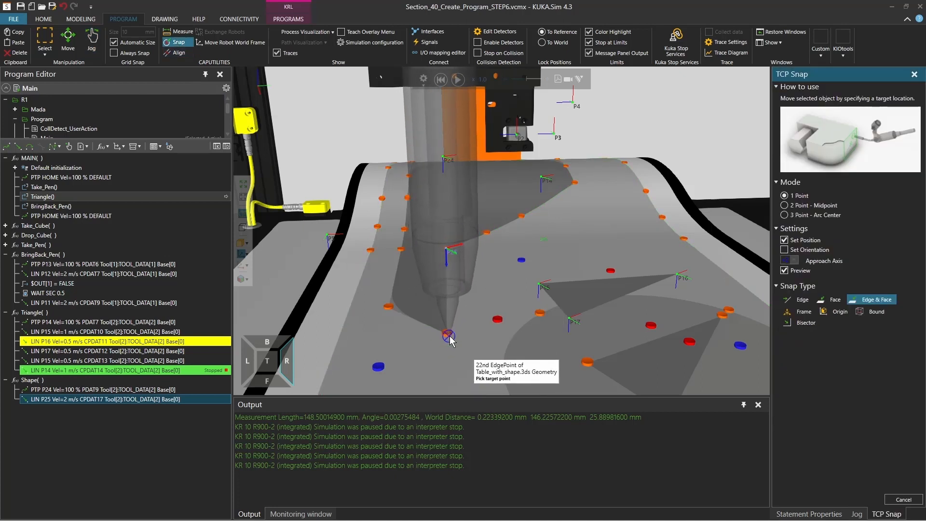
click(785, 249)
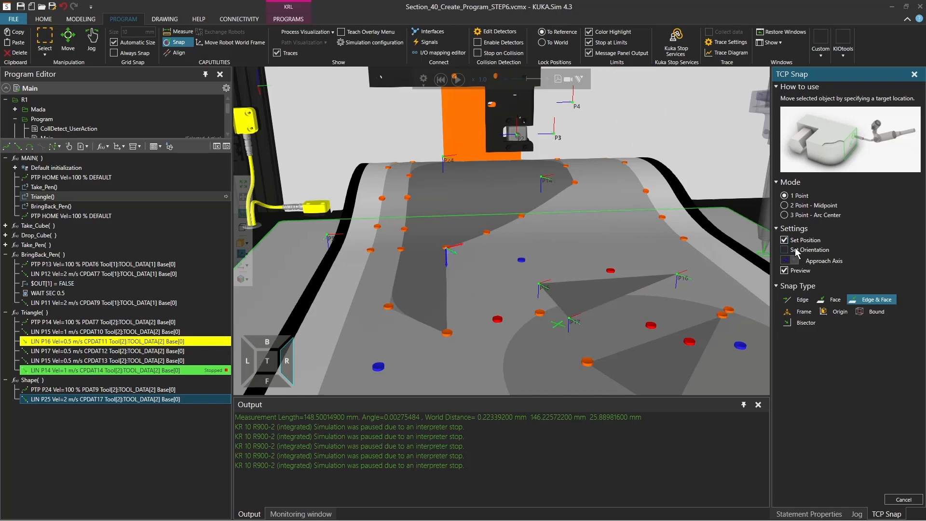
mouse_move(445, 342)
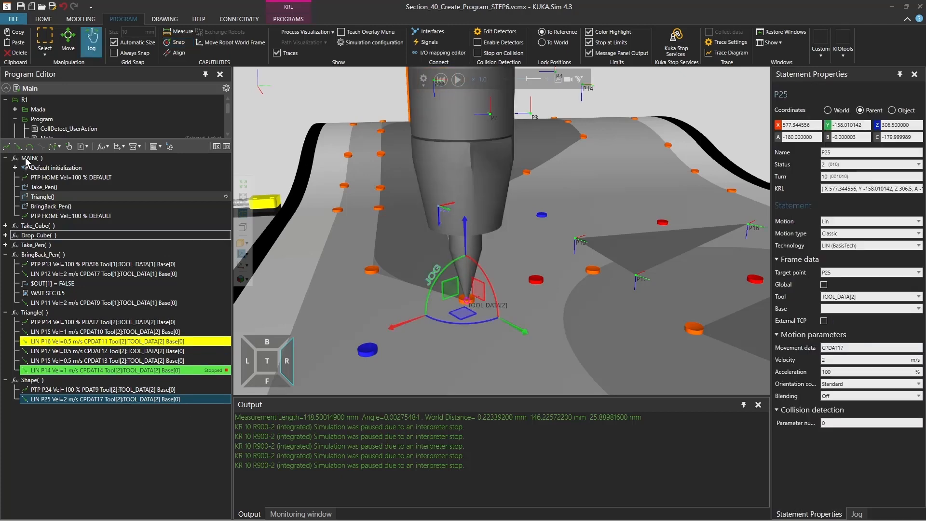
mouse_move(17, 146)
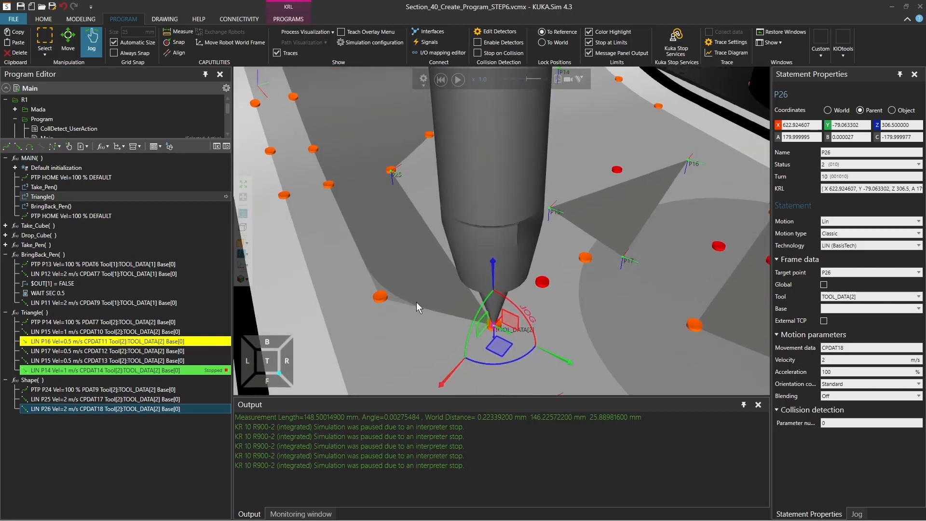
mouse_move(428, 313)
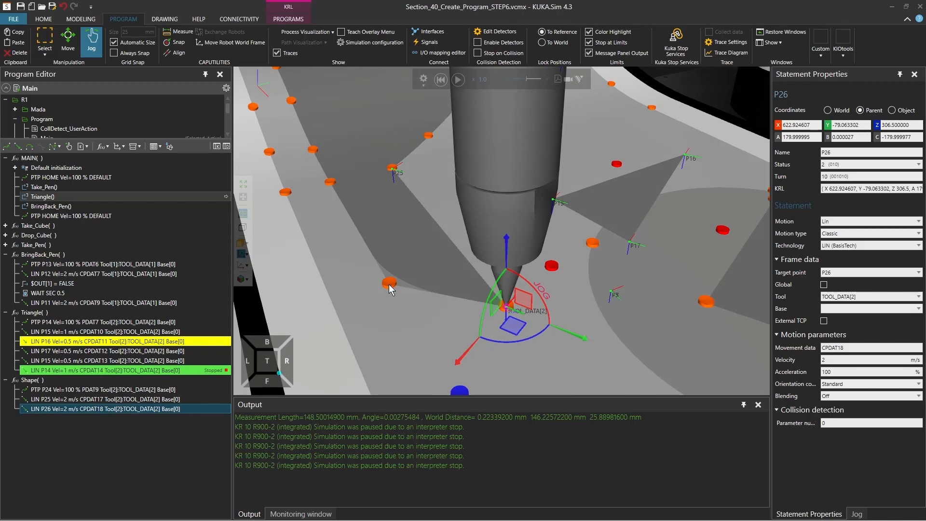
mouse_move(420, 291)
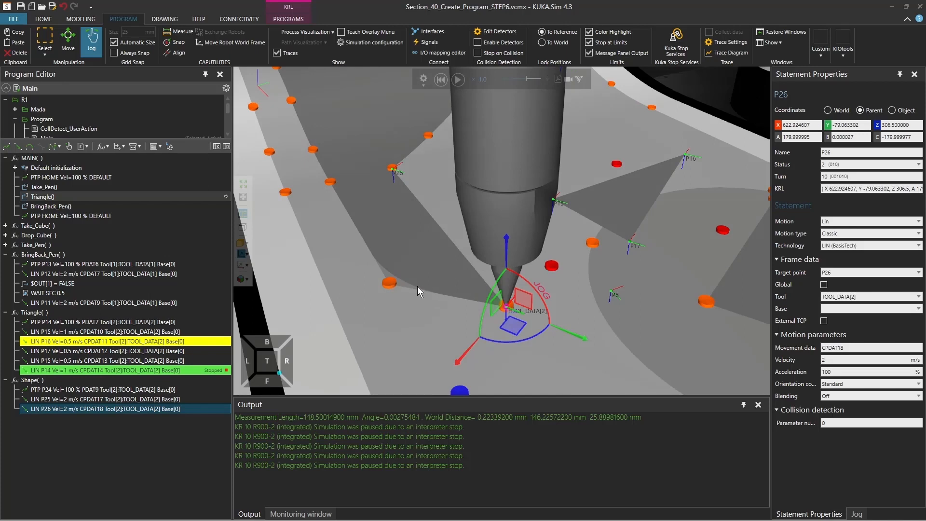
mouse_move(351, 219)
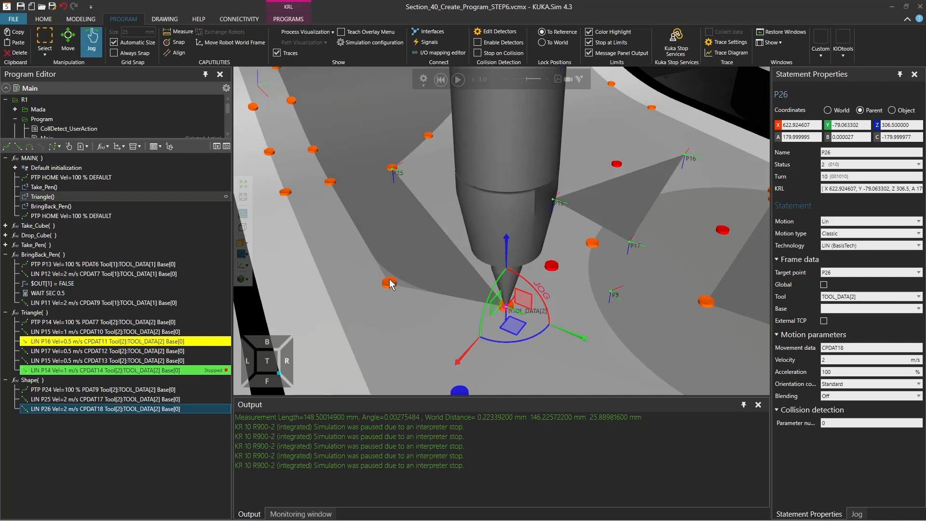
Change the Triangle call in MAIN to call the Shape routine
click(44, 196)
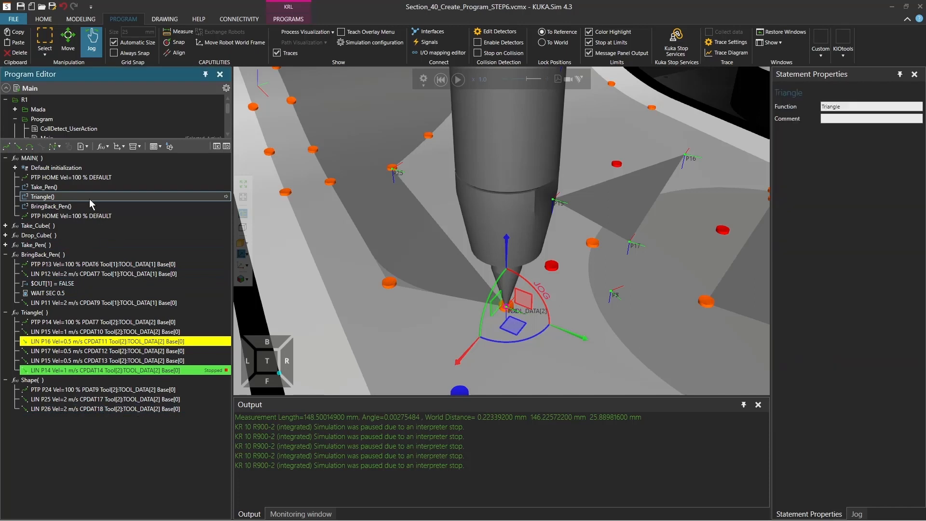
click(869, 106)
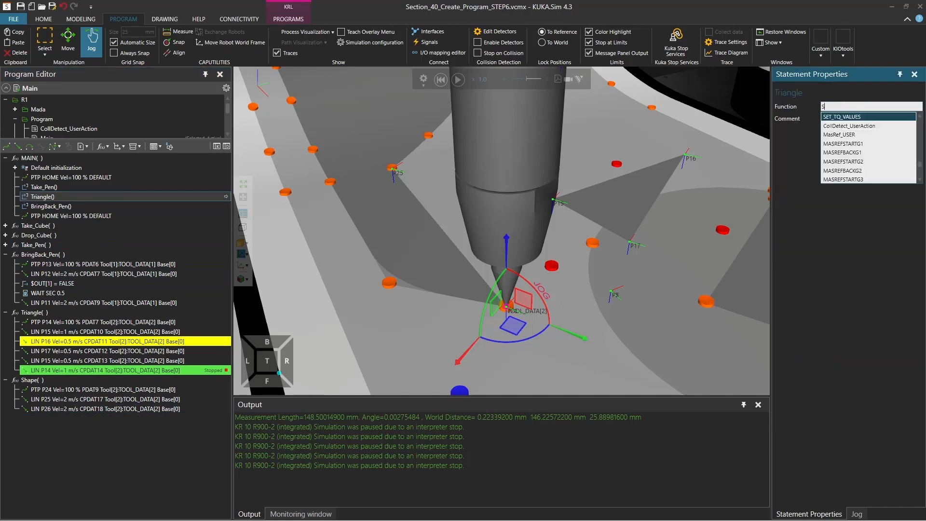
text(Shape)
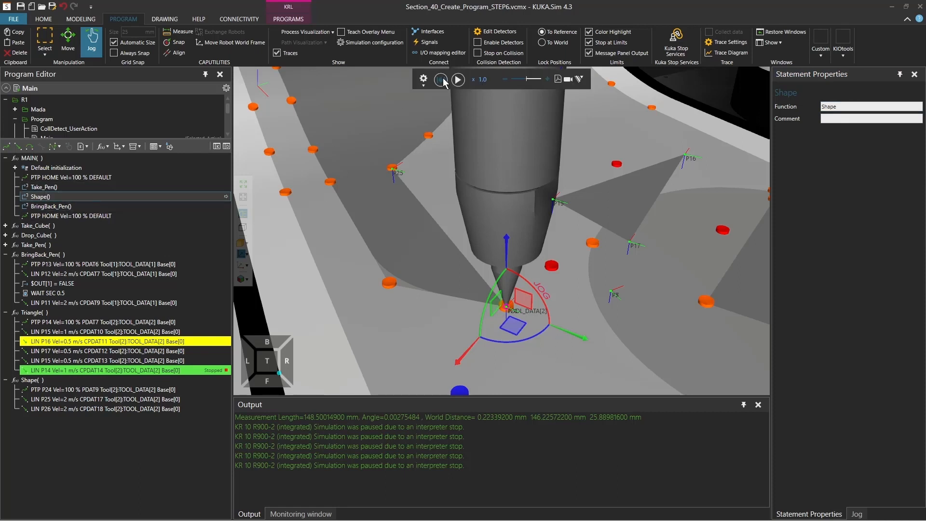
Reset and simulate the program running the Shape routine
click(457, 80)
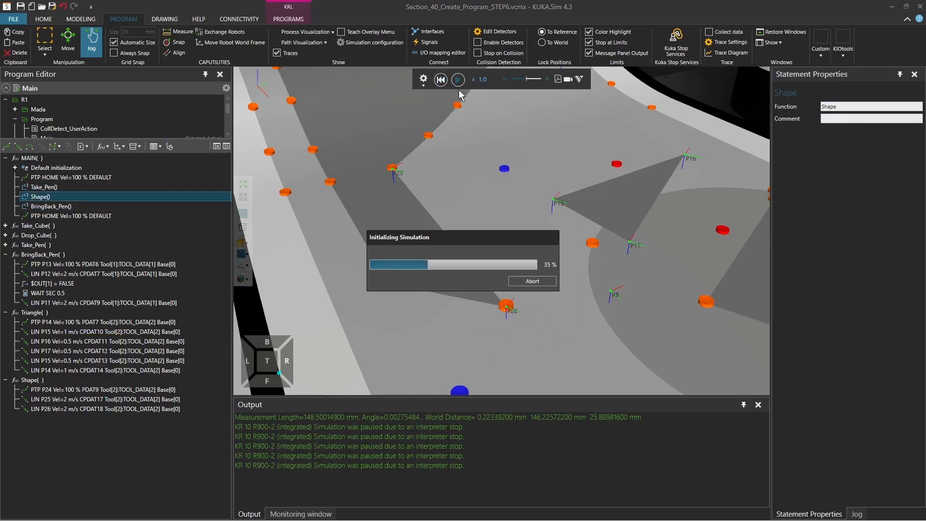
click(457, 79)
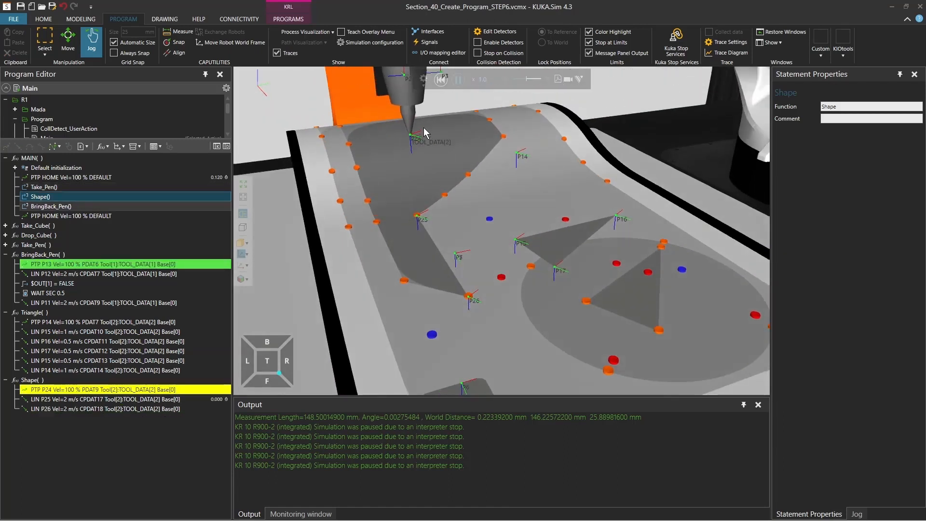
click(458, 80)
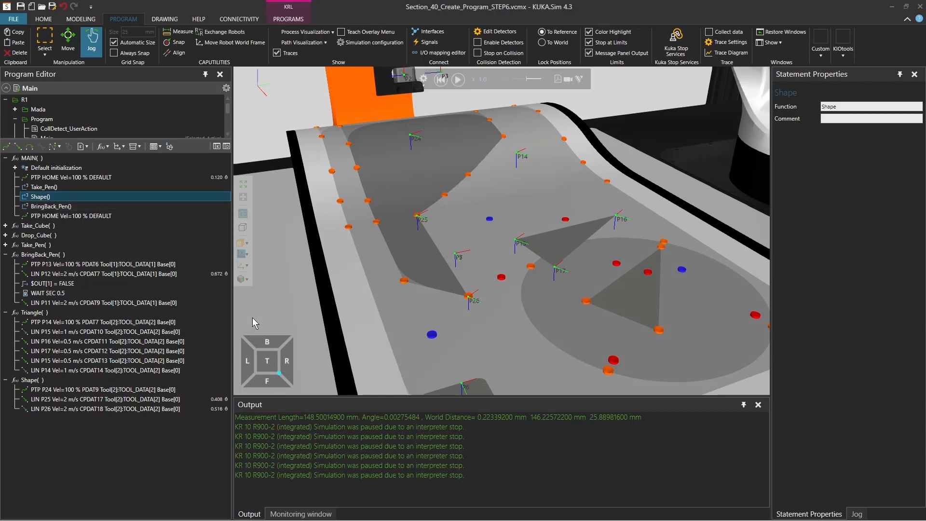
click(106, 351)
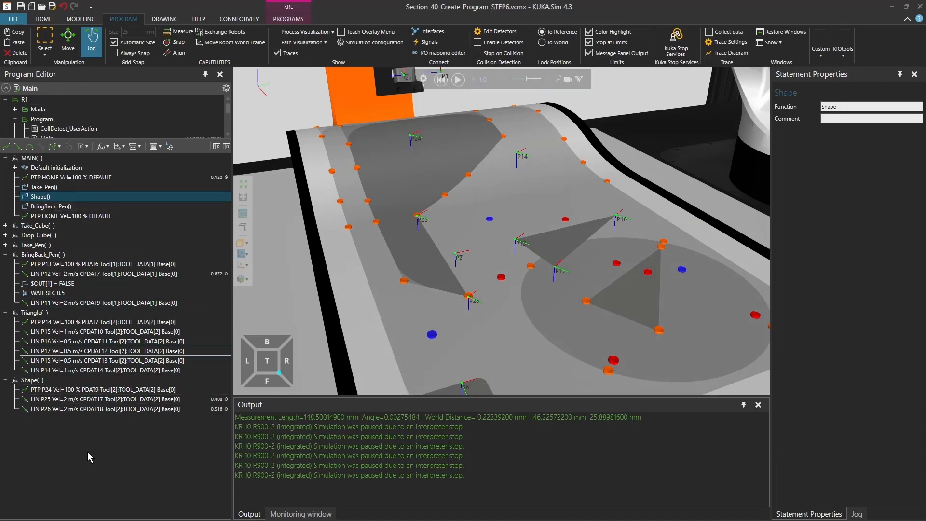
Snap the TCP to the next table corner for the LIN P28 point after P26
click(106, 409)
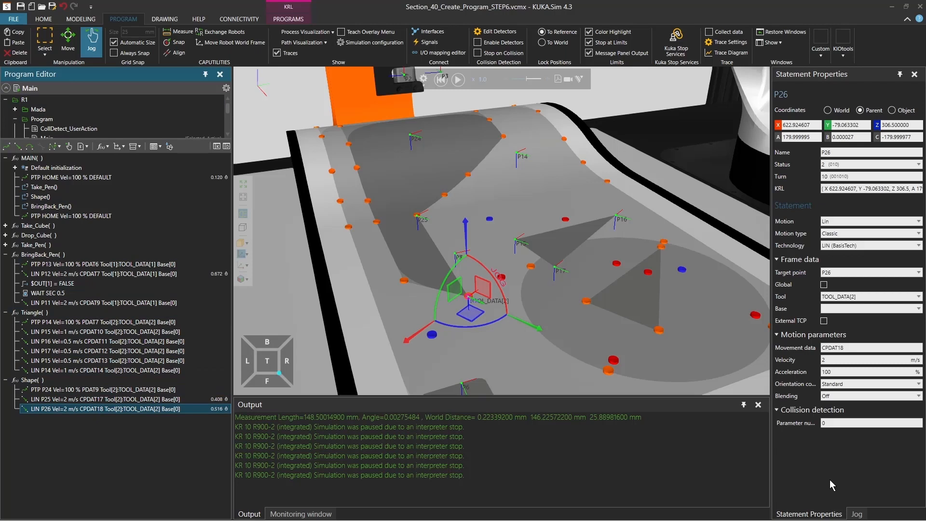
click(856, 513)
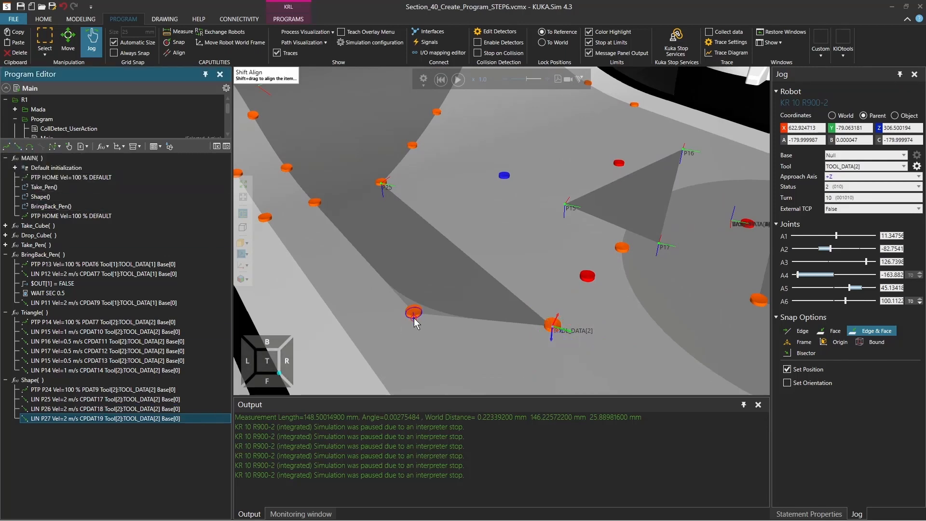
click(175, 42)
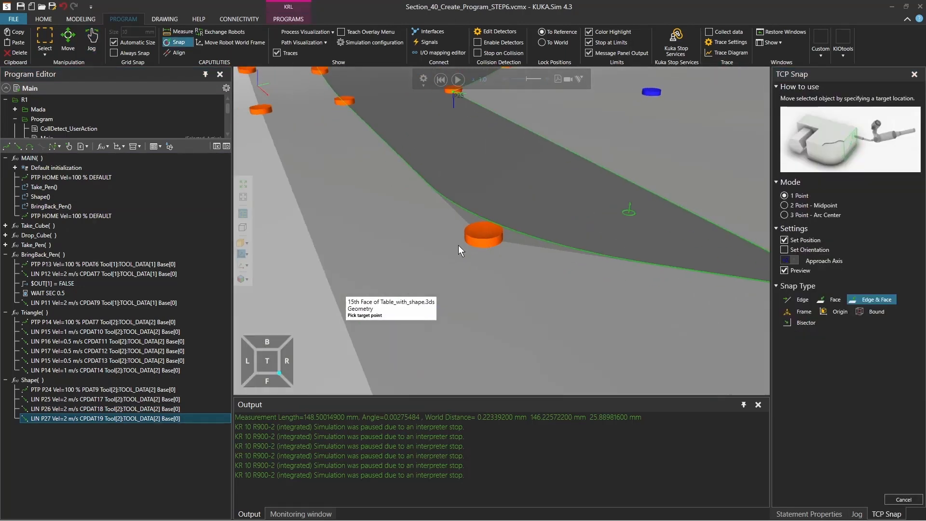
click(92, 39)
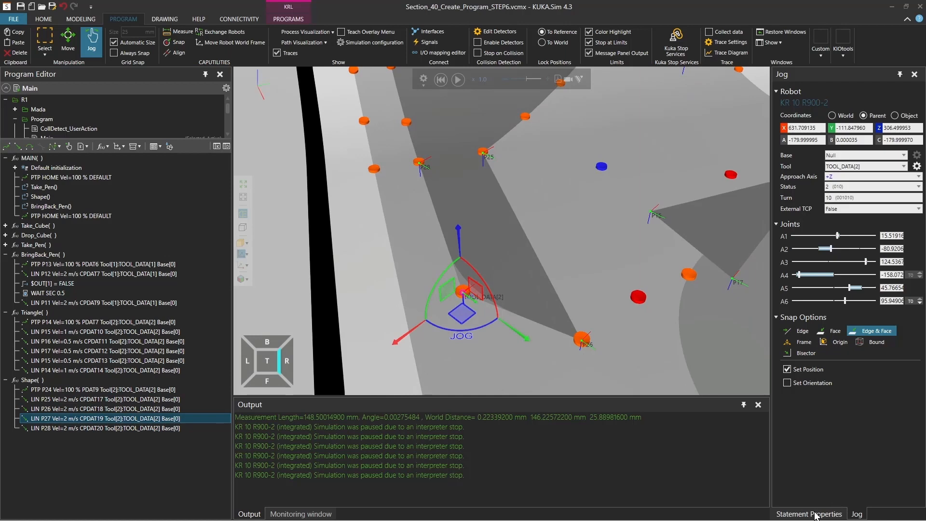
Make LIN P27 continuous (CONT blending) and run the program simulation to the end
click(807, 513)
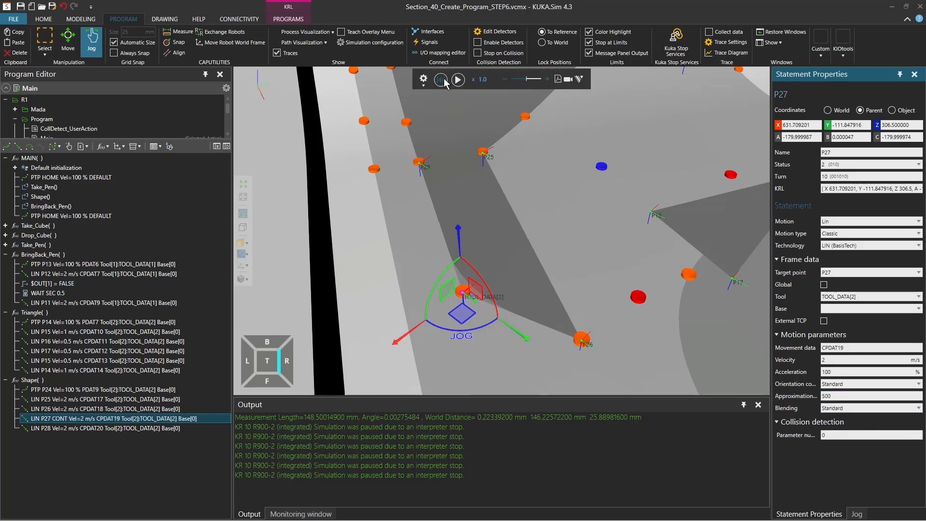
click(441, 80)
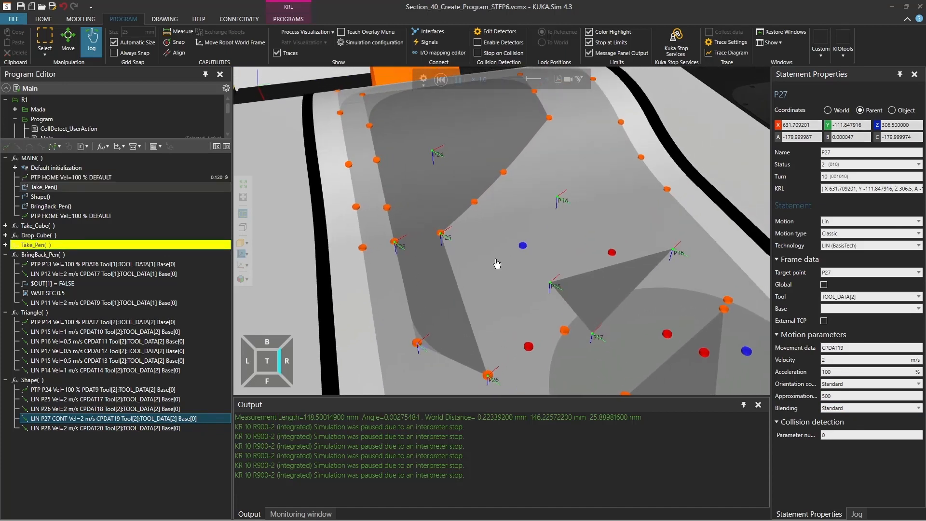
click(440, 79)
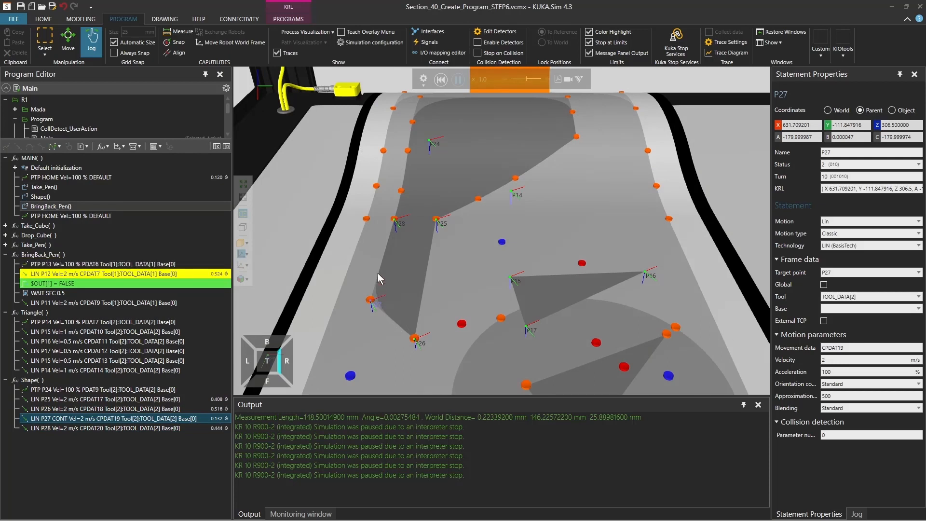
click(457, 80)
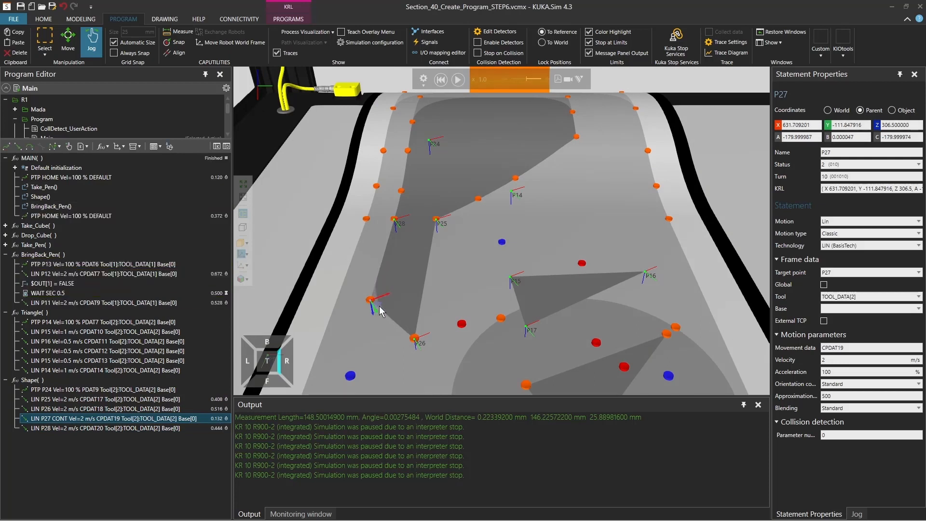
mouse_move(378, 286)
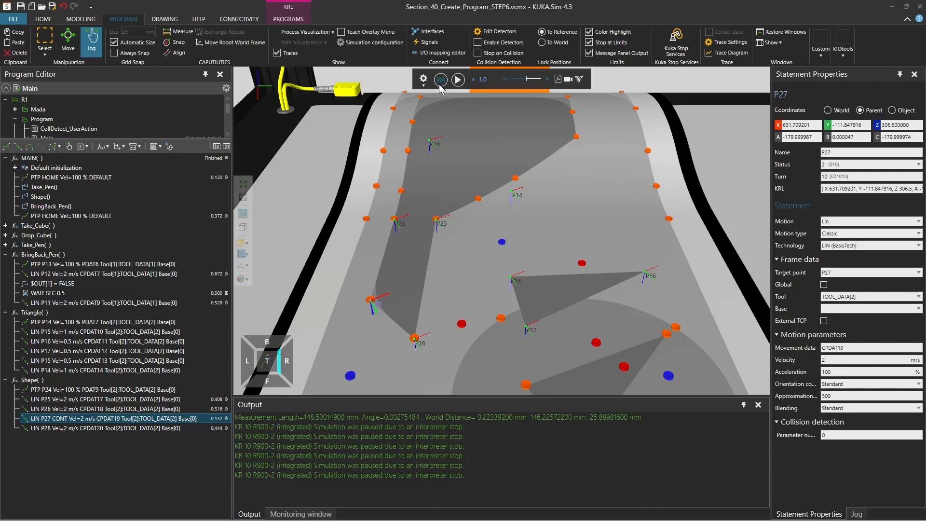
Show the simulated tool path over the table shape via Path Visualization, then hide it again
click(301, 41)
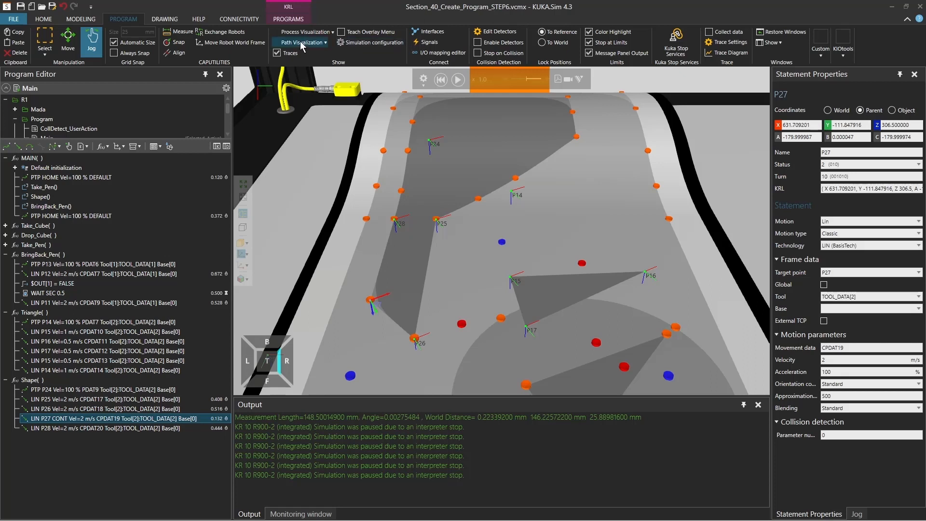
click(302, 42)
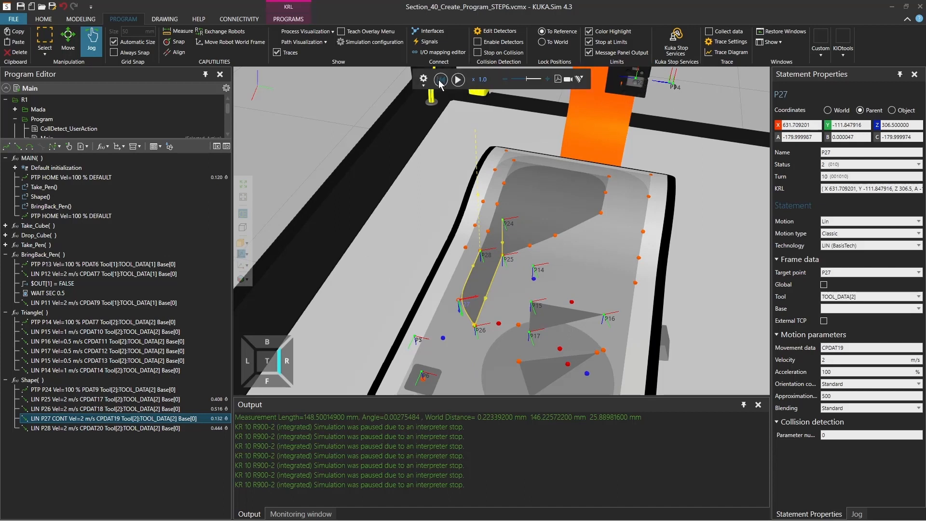
click(300, 42)
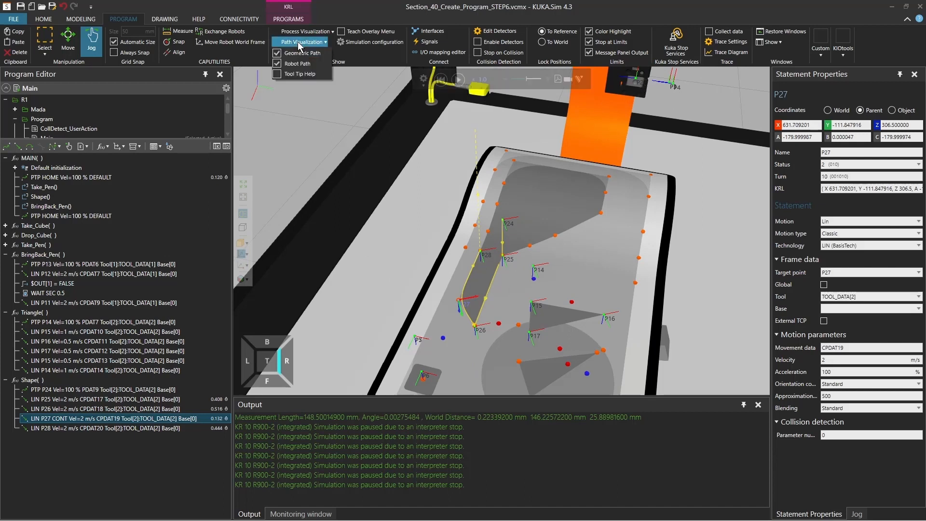
click(300, 52)
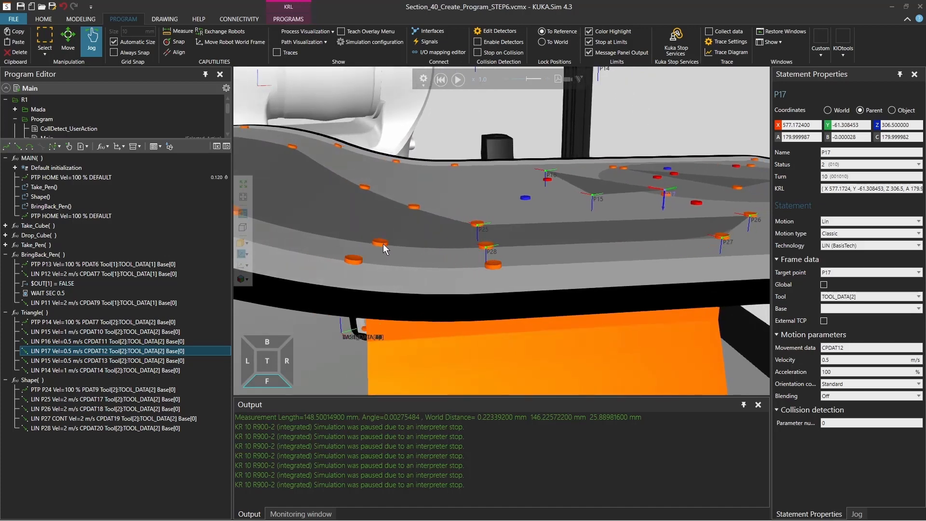
mouse_move(455, 254)
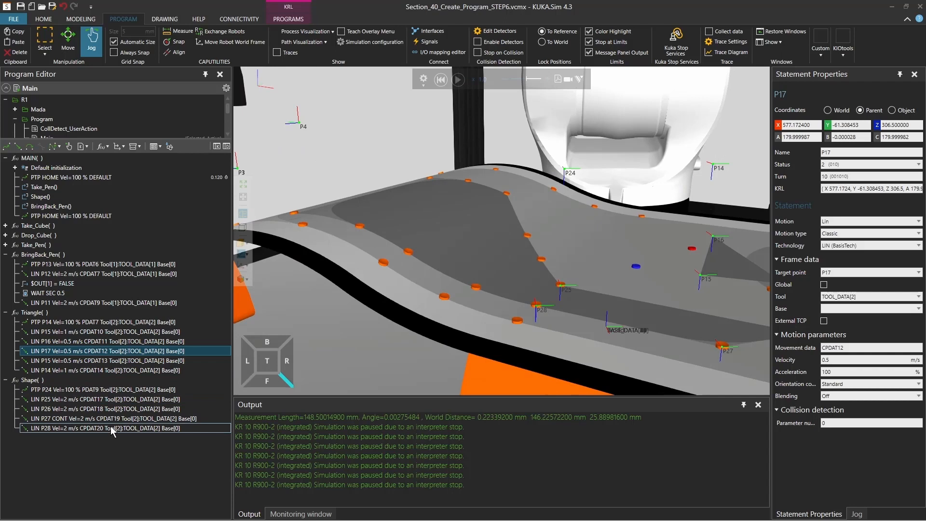
From LIN P28, start snapping onto the table's edge arc for the CIRC P29 P30 move
click(107, 428)
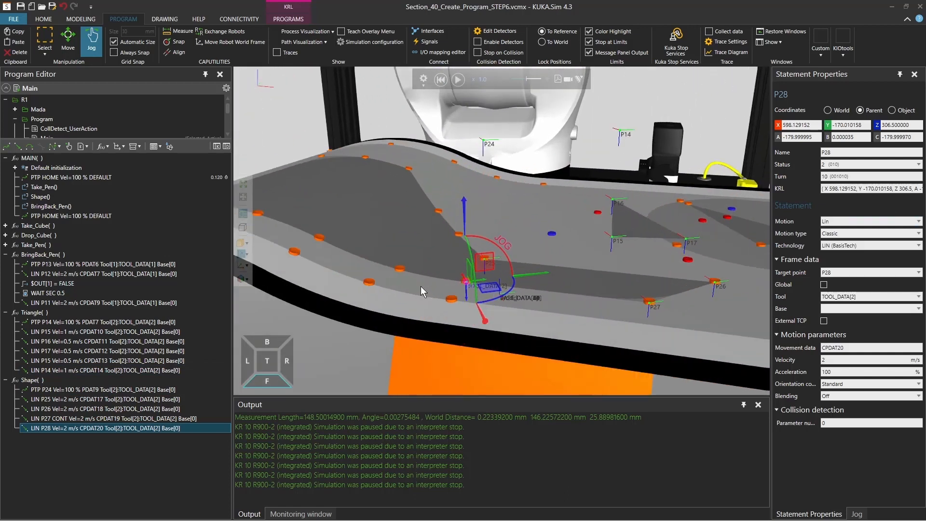
click(178, 41)
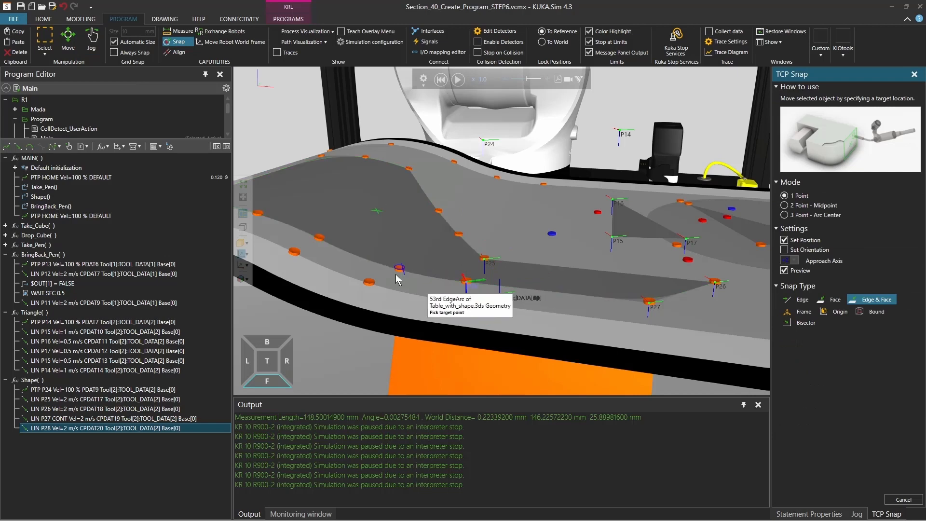
mouse_move(399, 276)
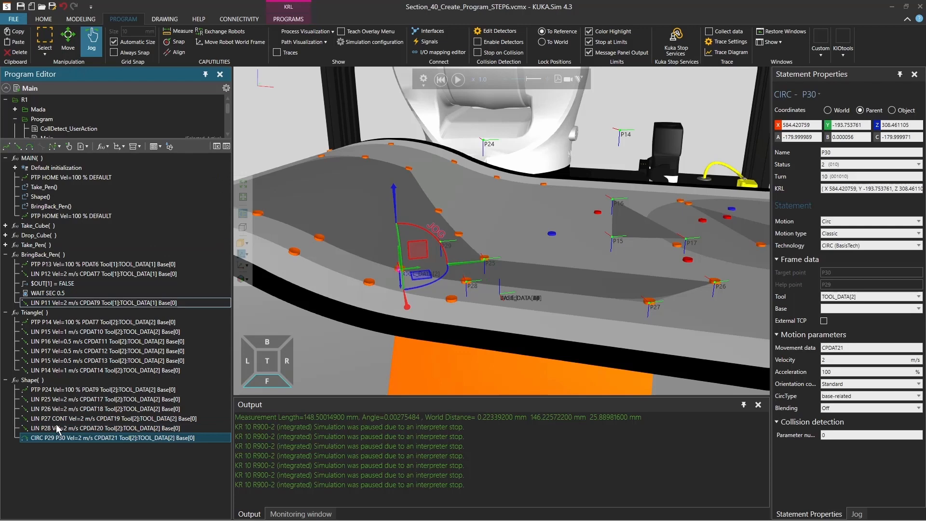
Simulate the new CIRC move, reset, and pick its auxiliary point P29 for repositioning
click(117, 437)
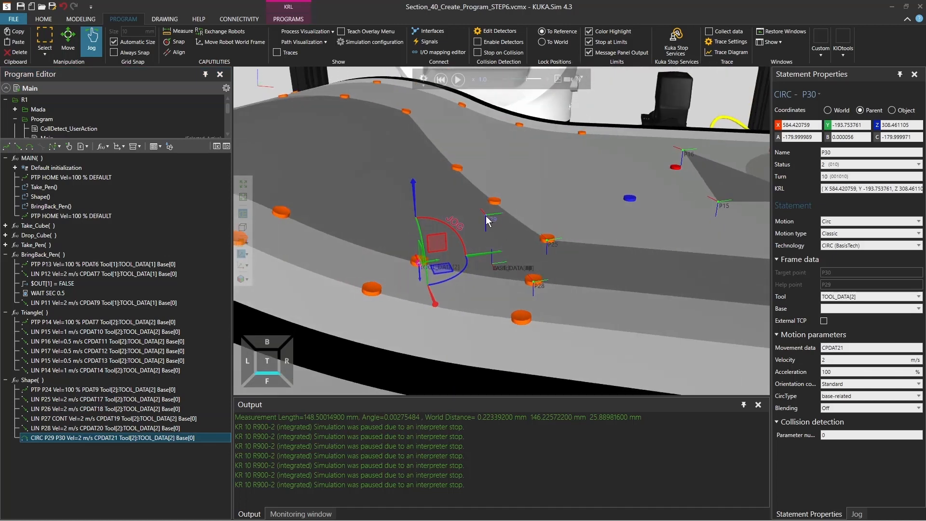
drag(485, 222, 481, 249)
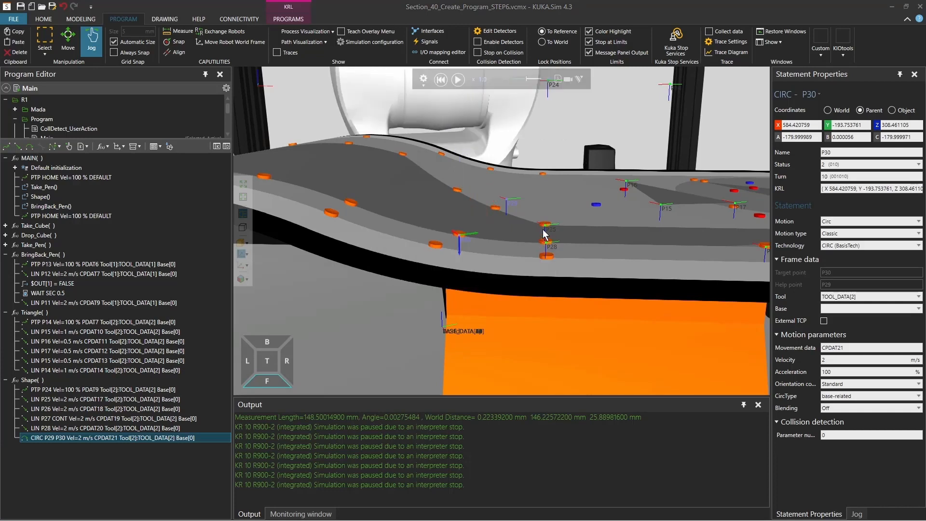
click(457, 80)
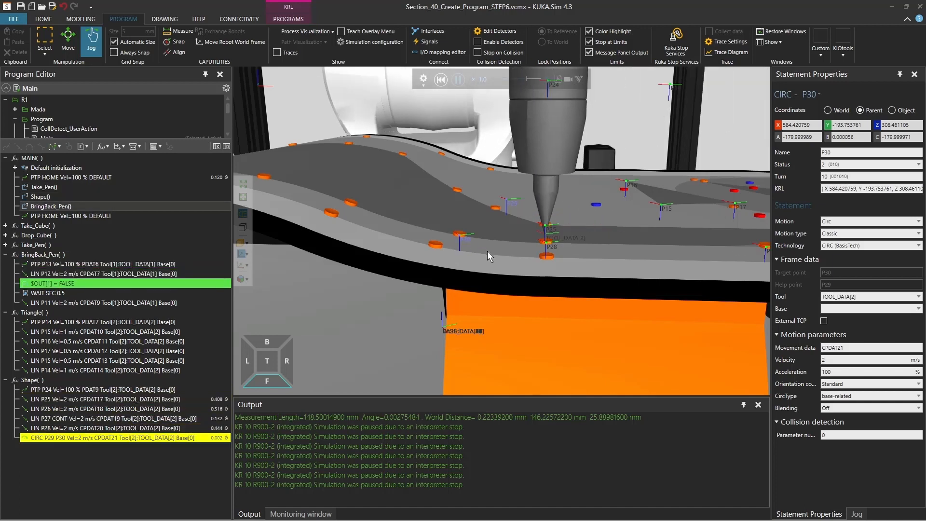
click(440, 80)
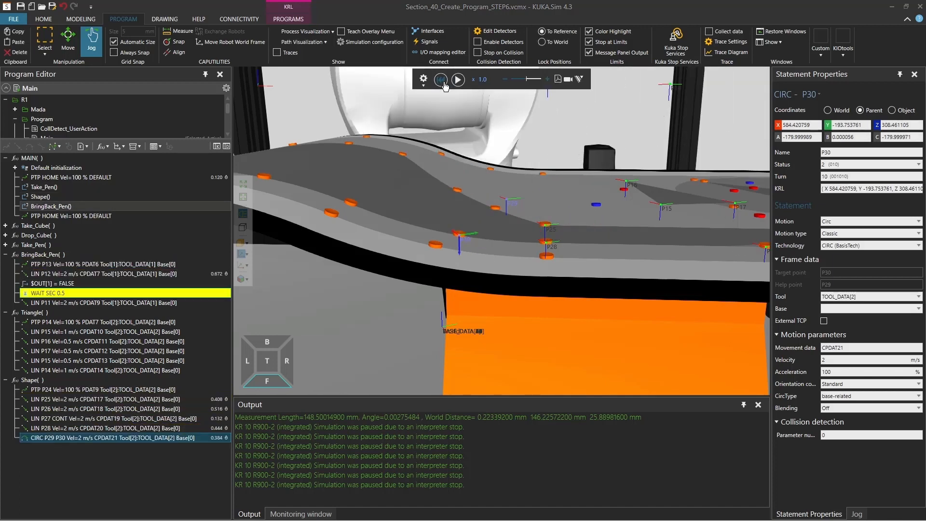
click(441, 79)
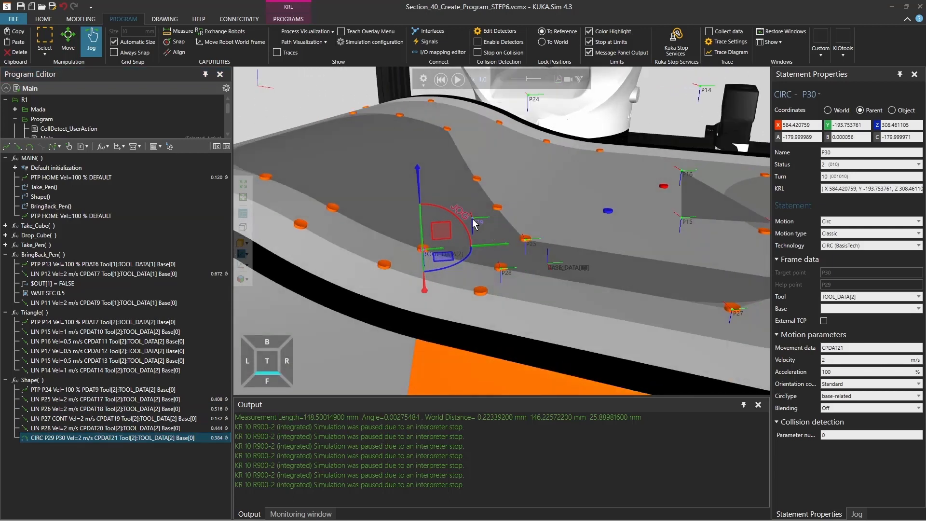
click(68, 40)
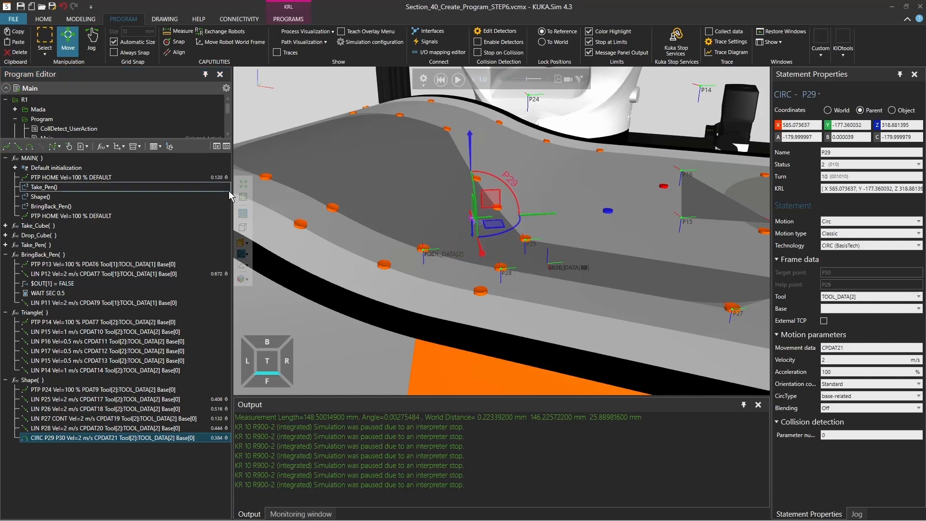
Lower auxiliary point P29 to the table surface height and rerun the simulation
click(178, 42)
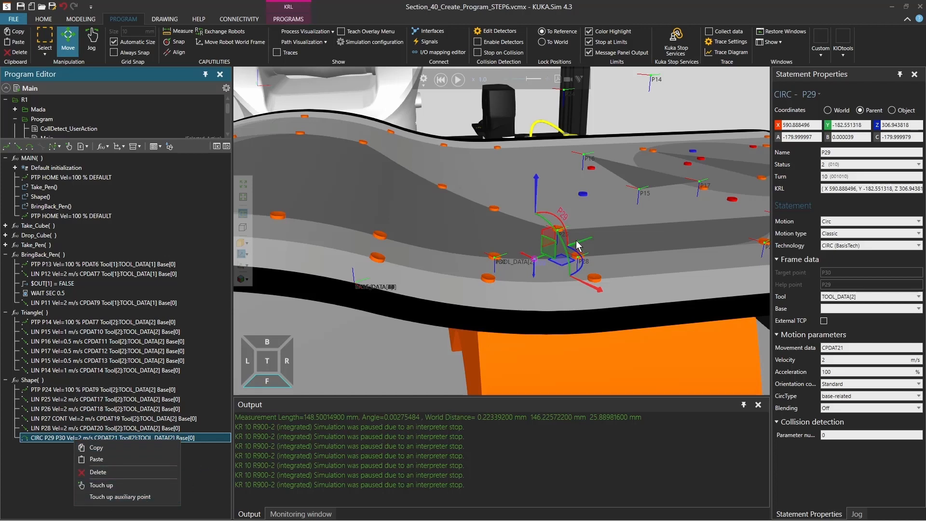
mouse_move(465, 248)
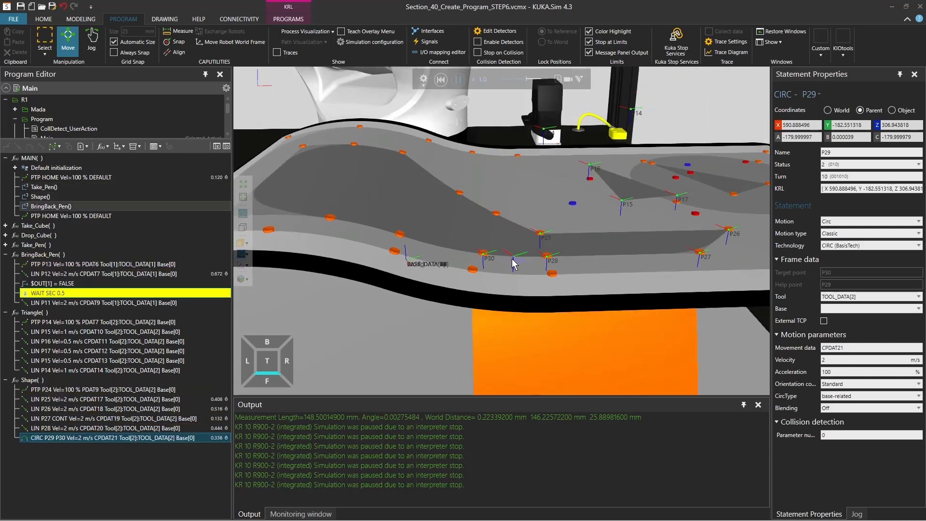
click(459, 79)
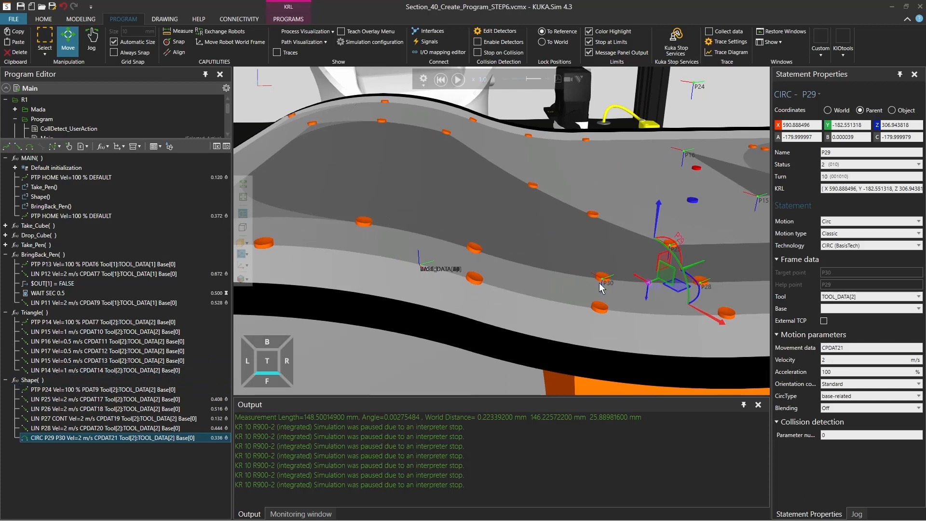
mouse_move(44, 490)
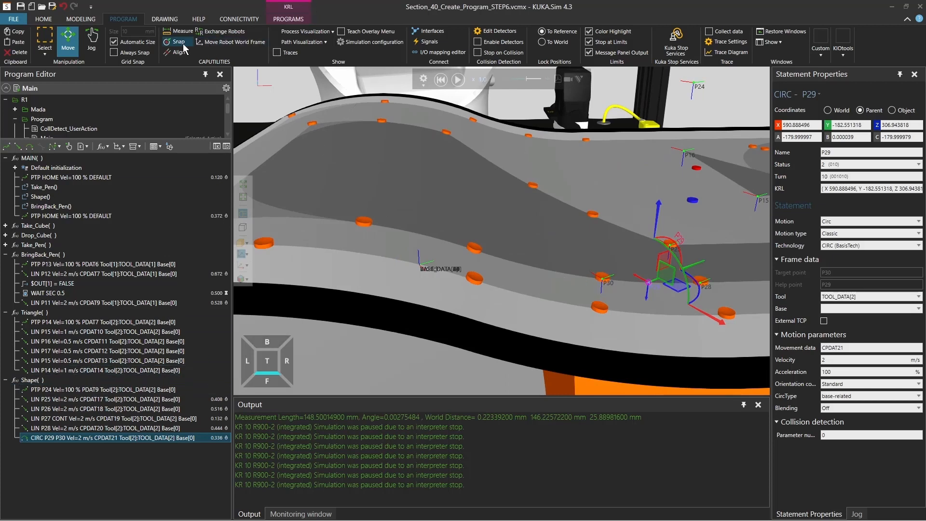
Snap the tool to the arc centre on the table edge, reteach the circle's auxiliary point and simulate the program
click(91, 42)
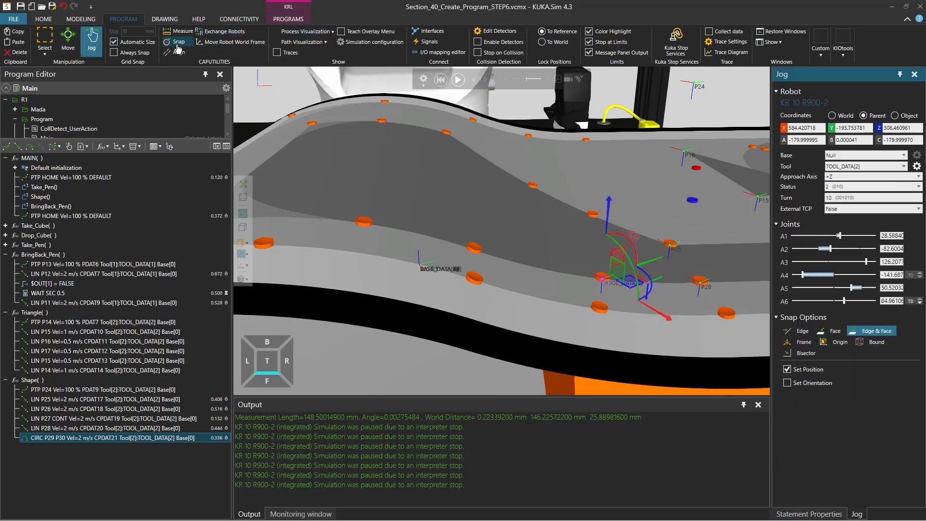
click(177, 42)
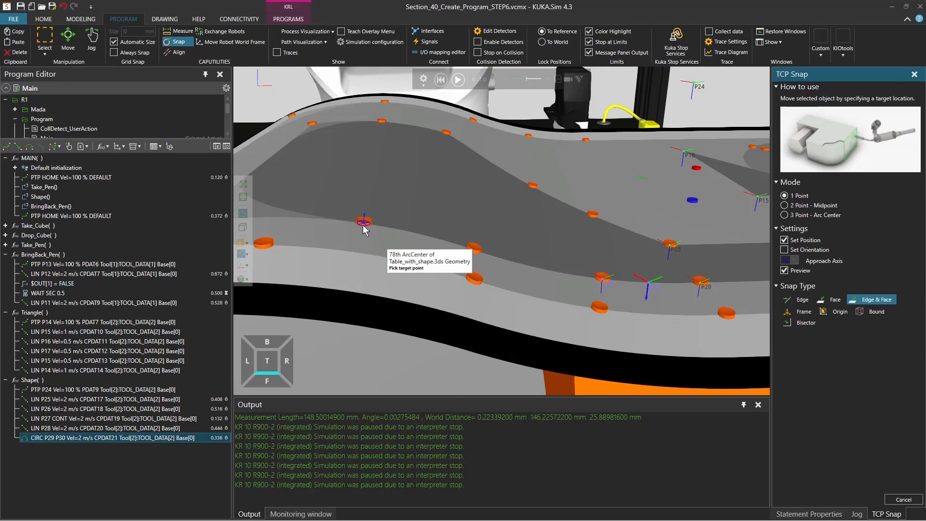
click(92, 37)
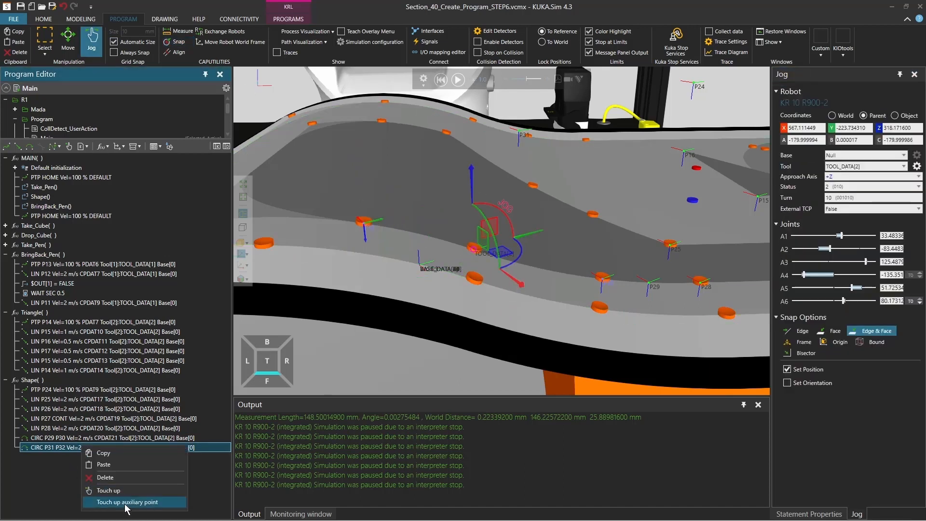
click(126, 502)
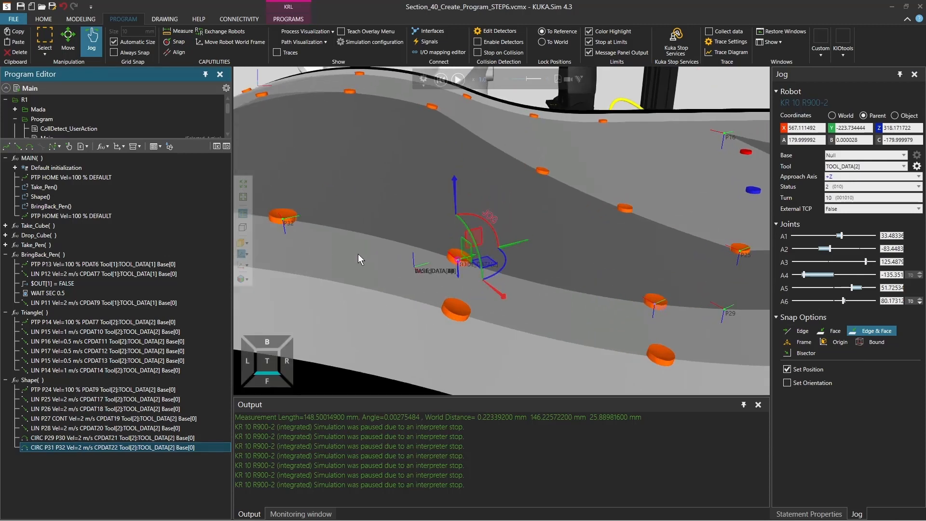
click(458, 79)
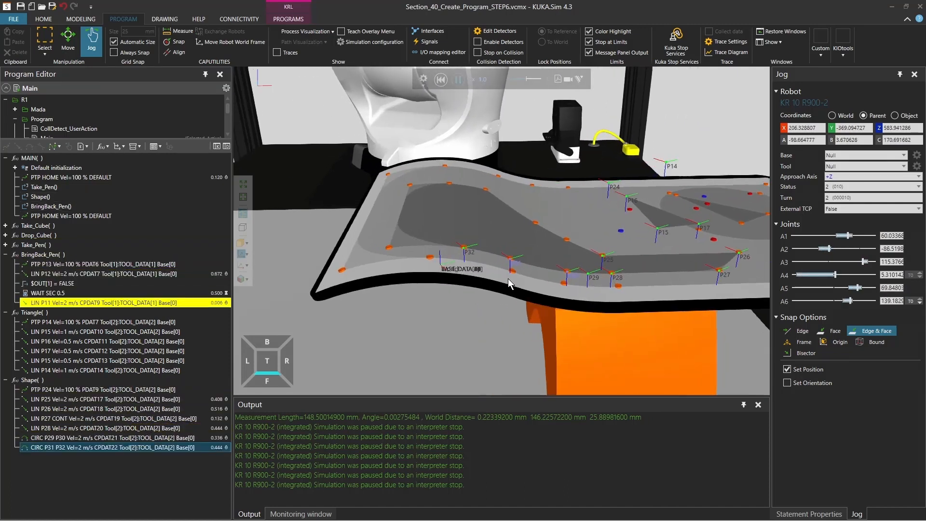
Add CIRC P33 P34 after P32 and snap its points onto the table's curved left edge using Edge & Face
click(458, 80)
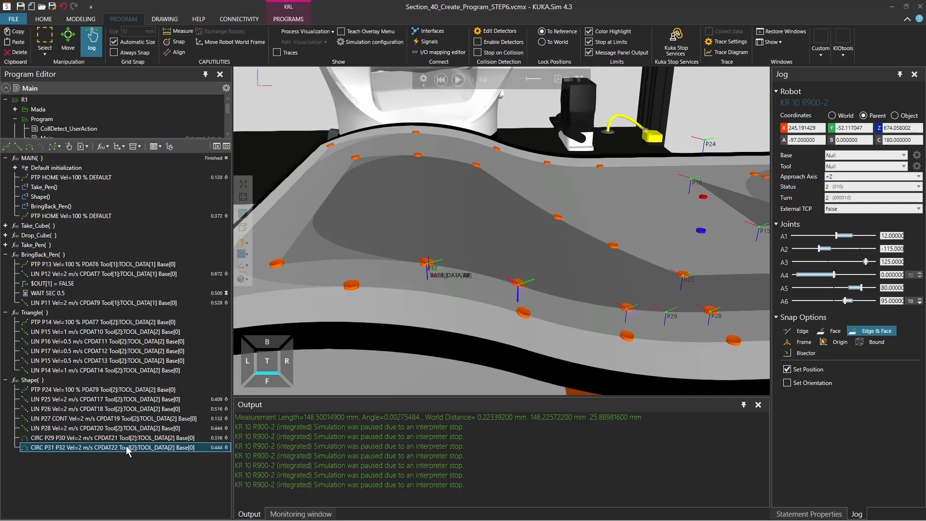
mouse_move(440, 79)
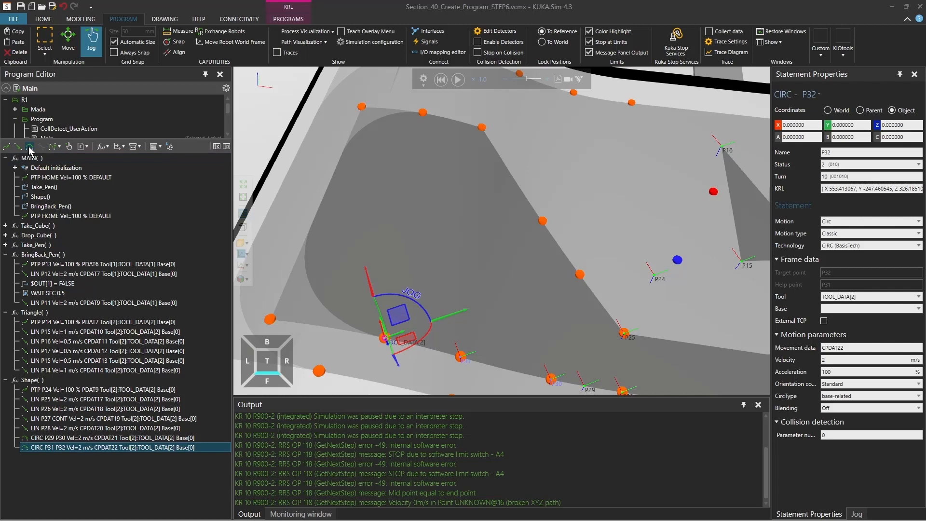
click(179, 42)
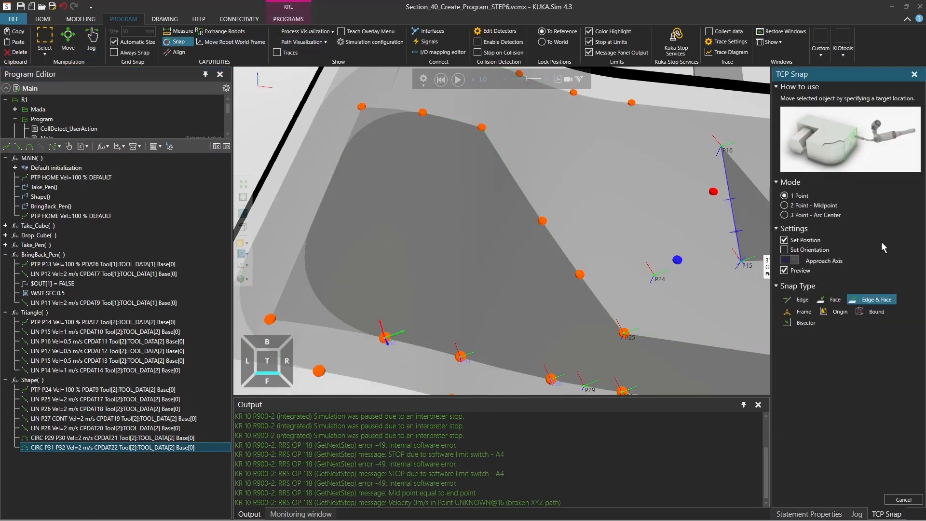
click(856, 513)
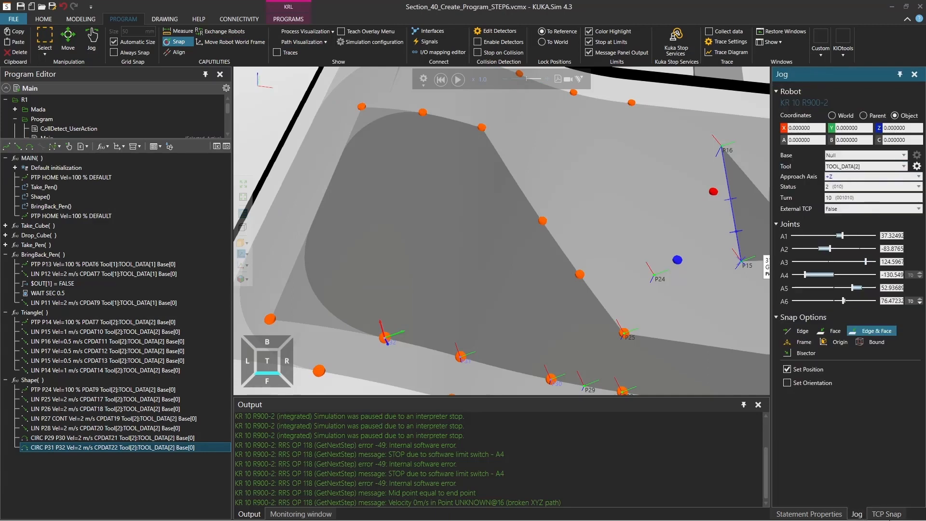
click(886, 513)
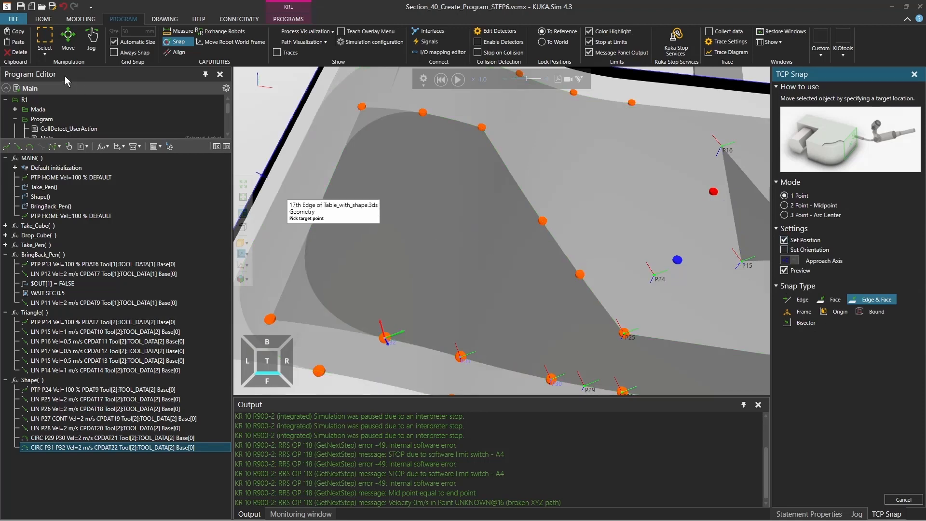
mouse_move(314, 233)
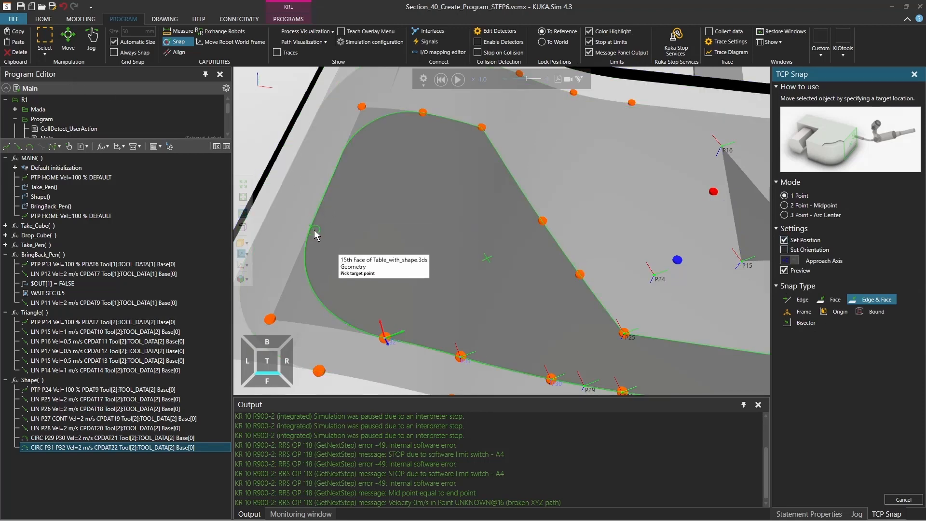
mouse_move(313, 226)
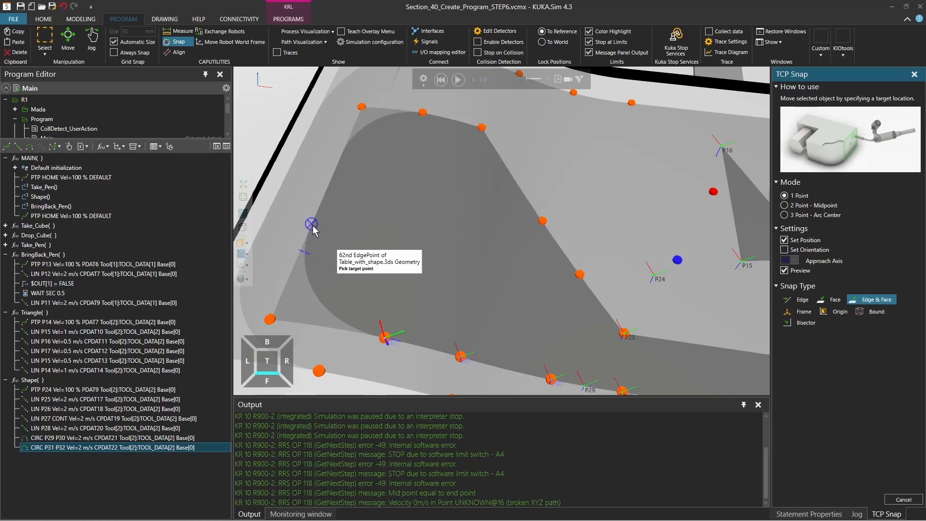
click(92, 37)
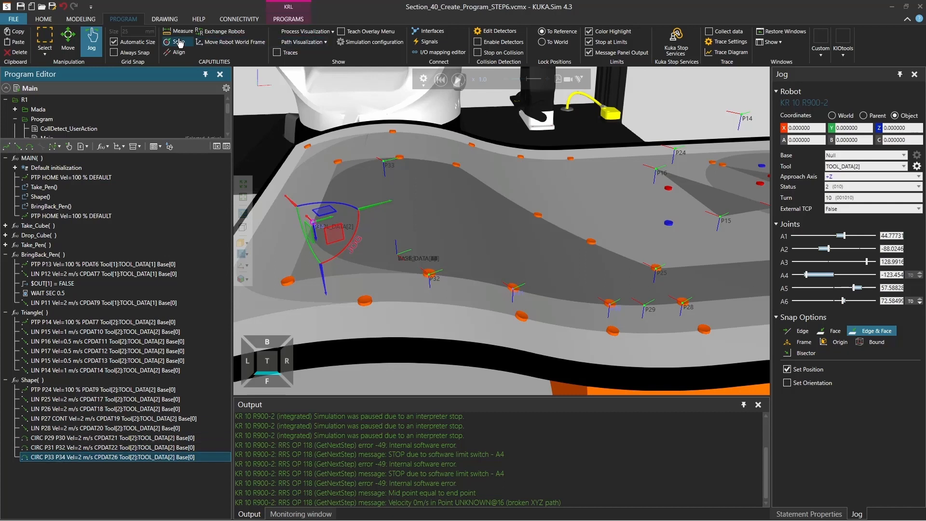
Snap the tool to the table's left curve and touch up the CIRC P33 P34 auxiliary point
click(178, 42)
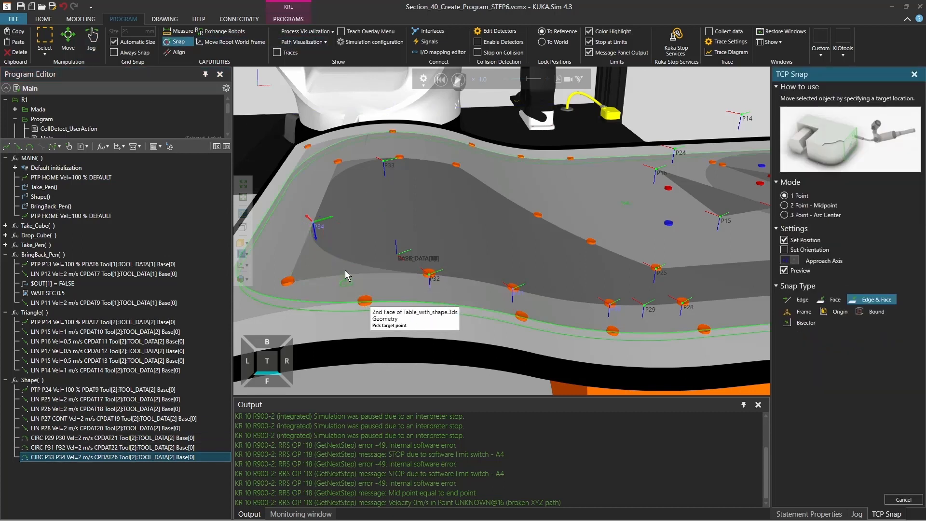
click(92, 39)
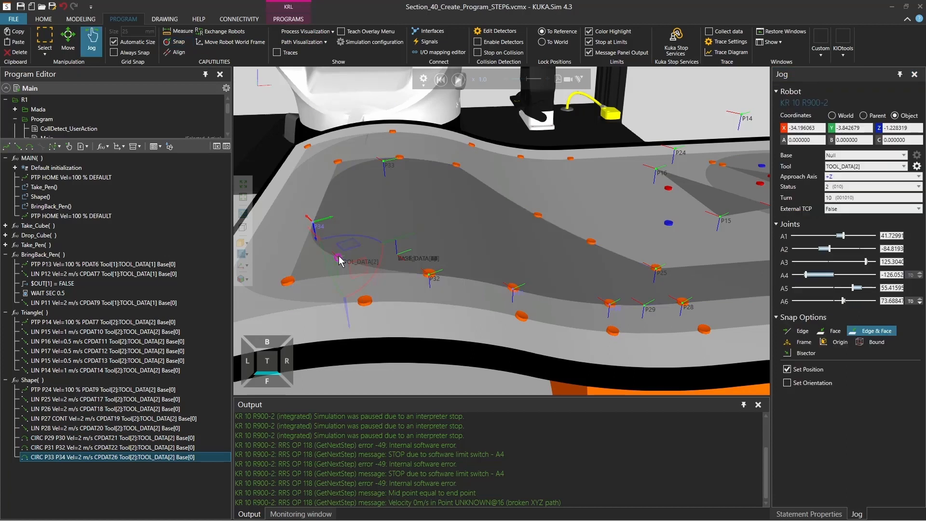
right_click(118, 456)
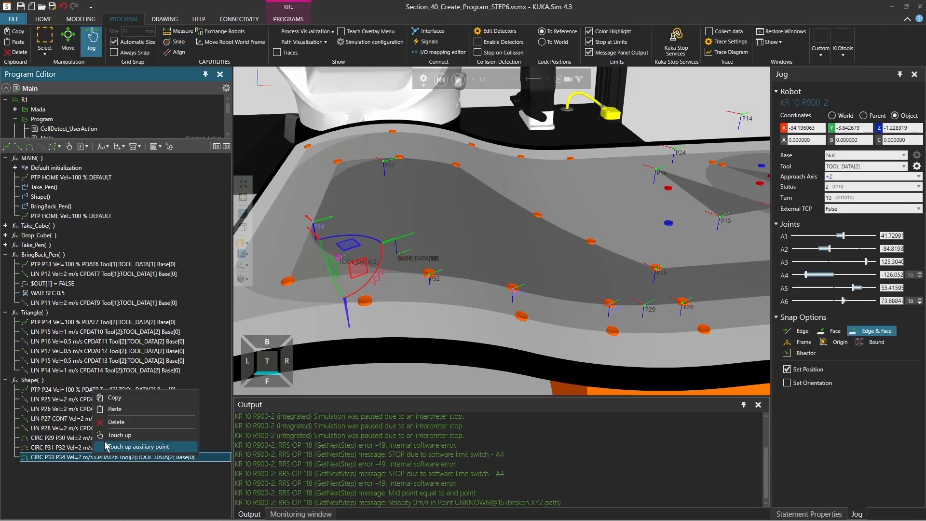
click(137, 446)
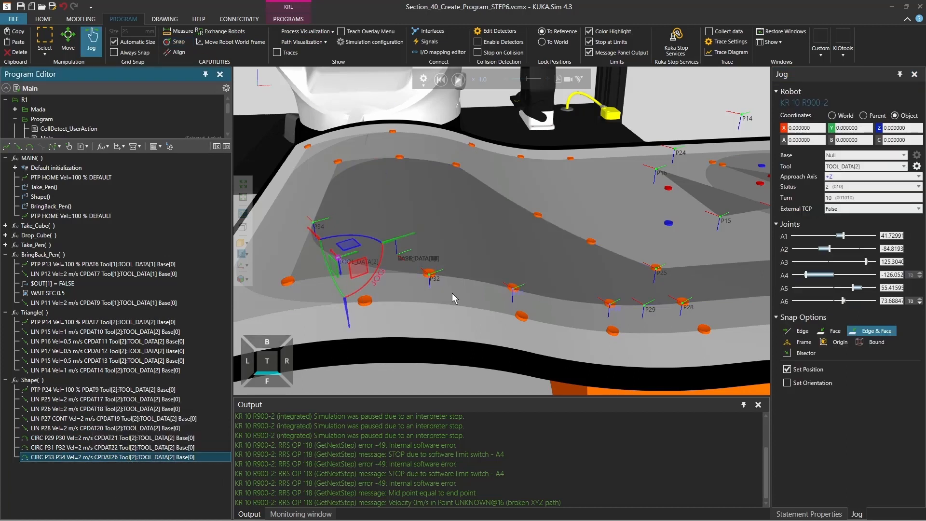
Simulate the program through to completion and reselect the CIRC P33 P34 move
click(457, 79)
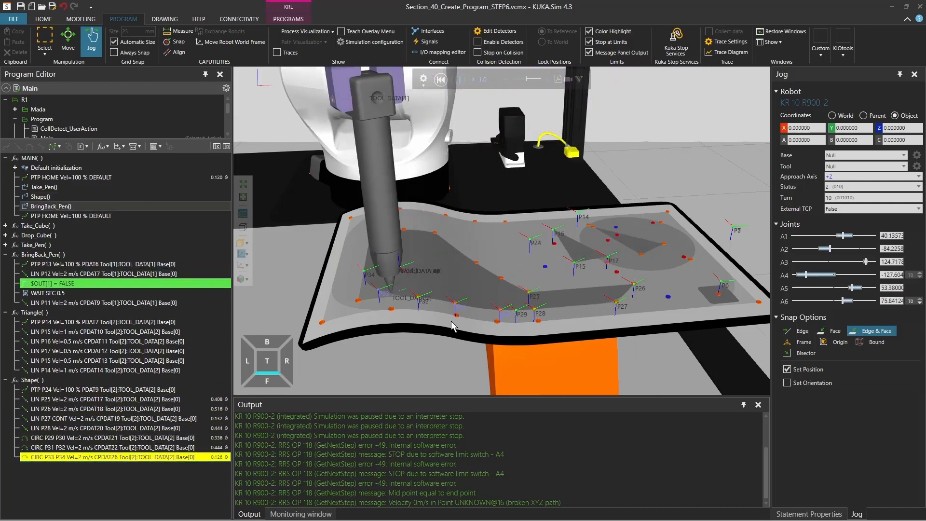
click(459, 79)
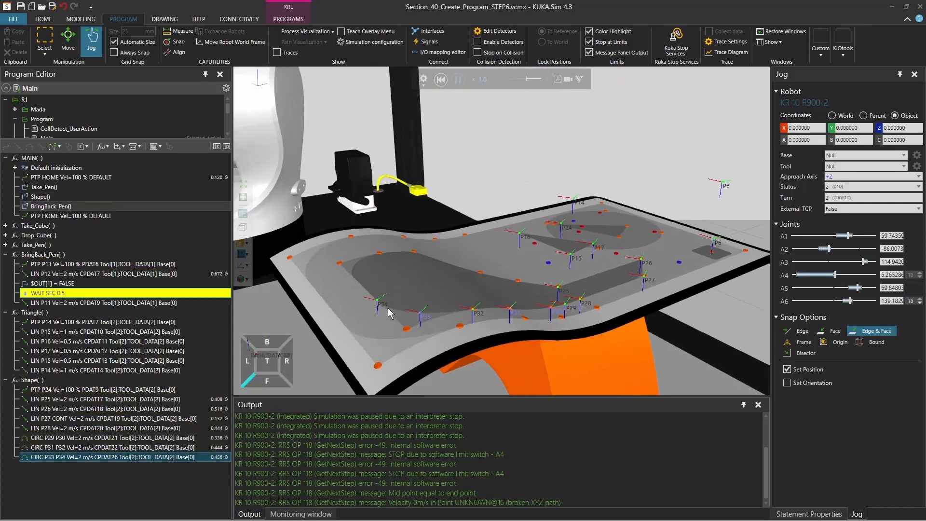
click(457, 80)
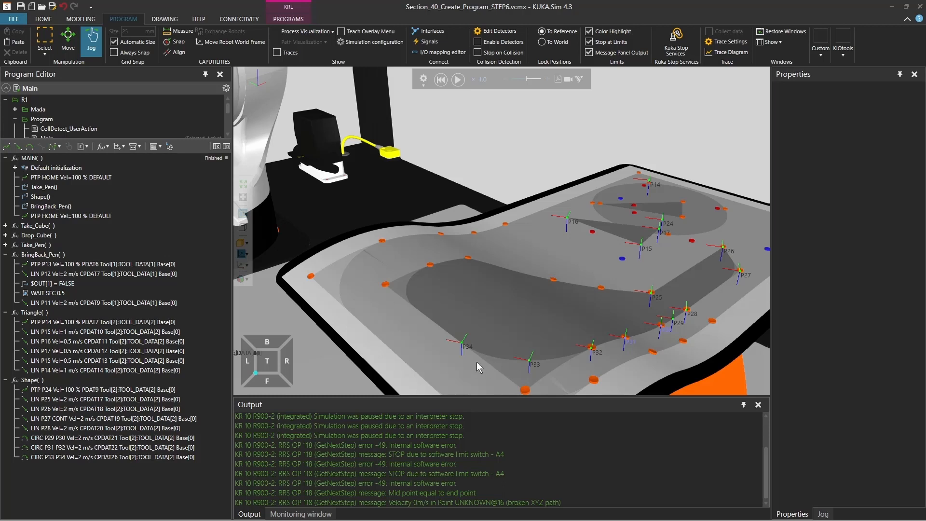
click(117, 389)
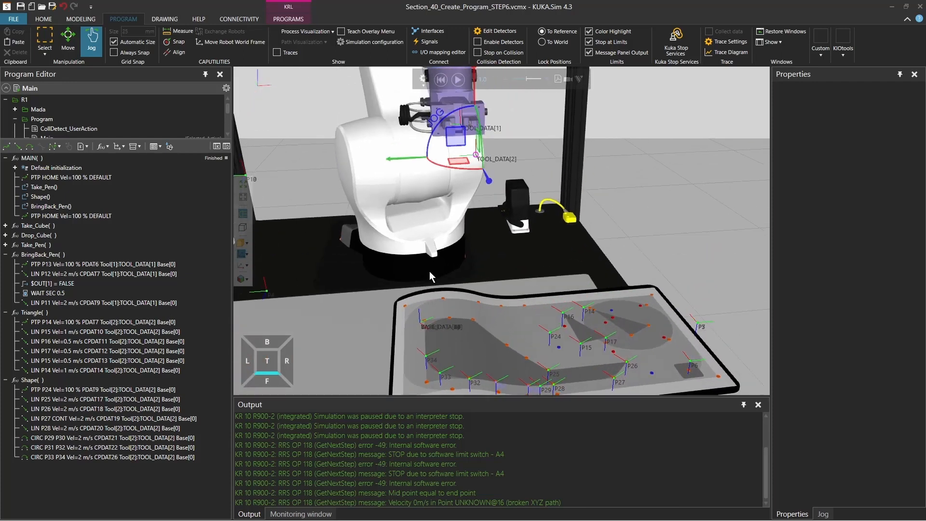
click(112, 456)
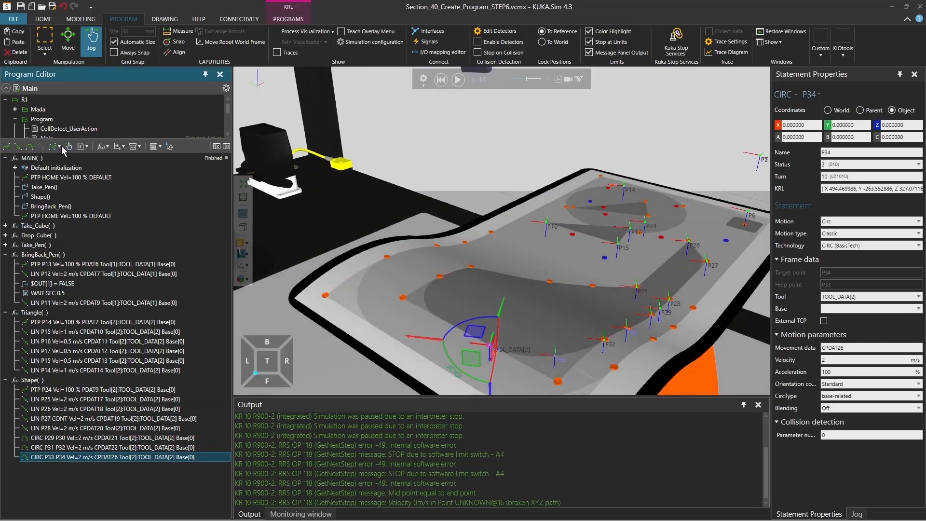
Add SPLINE block S5 with SLIN P35 to Shape() and set its velocity to 1 m/s
click(56, 147)
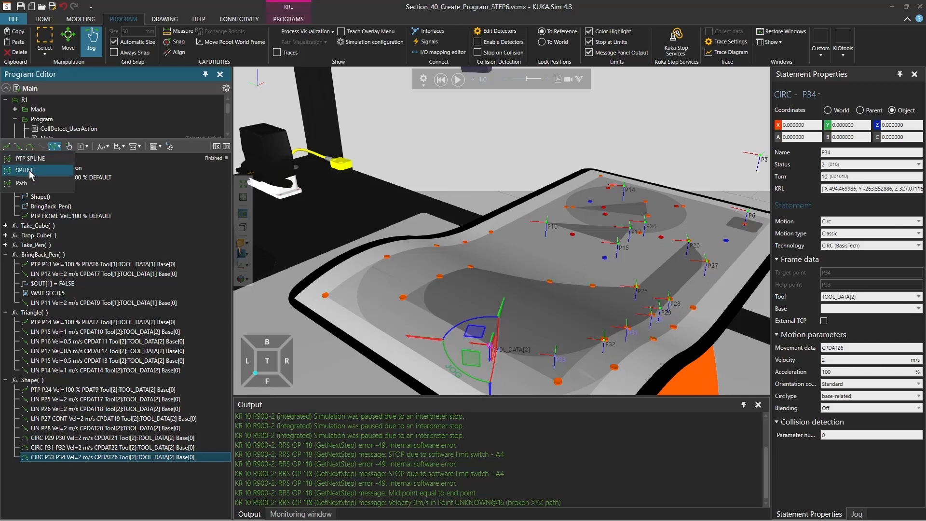
click(25, 170)
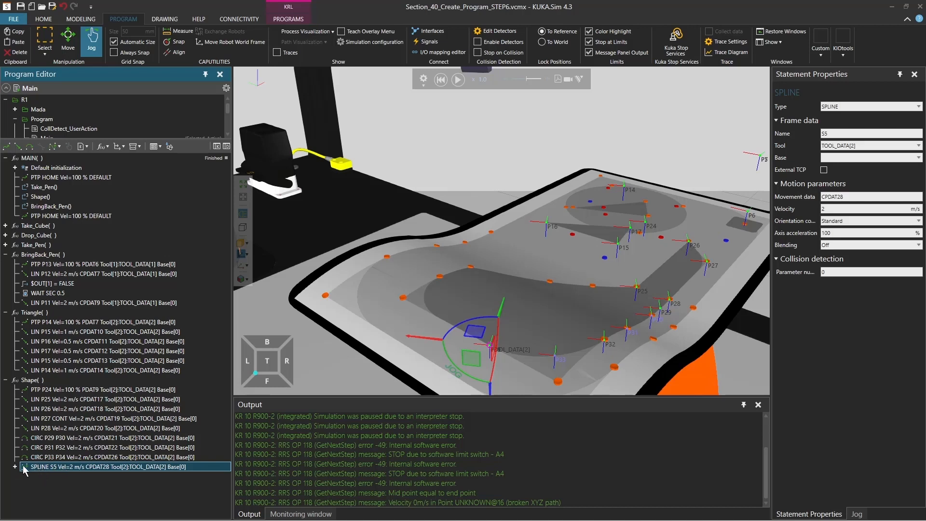
click(15, 467)
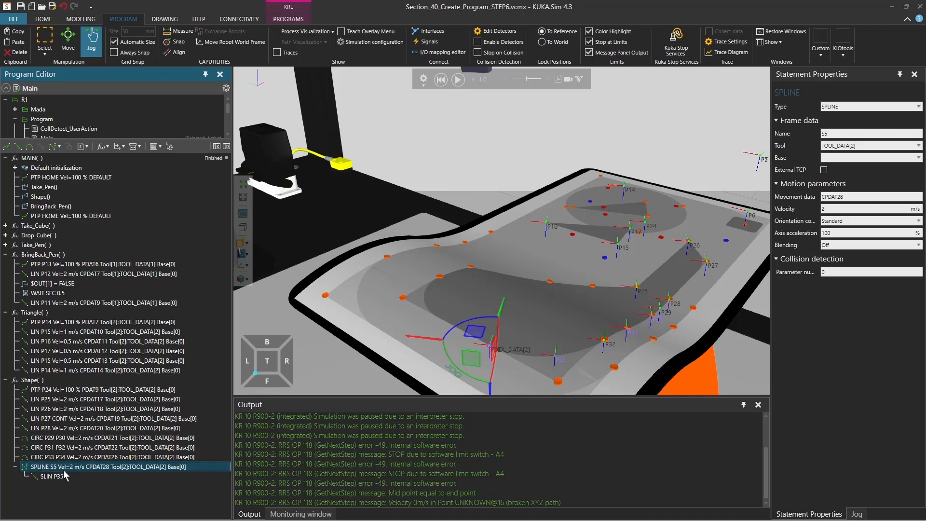
click(59, 476)
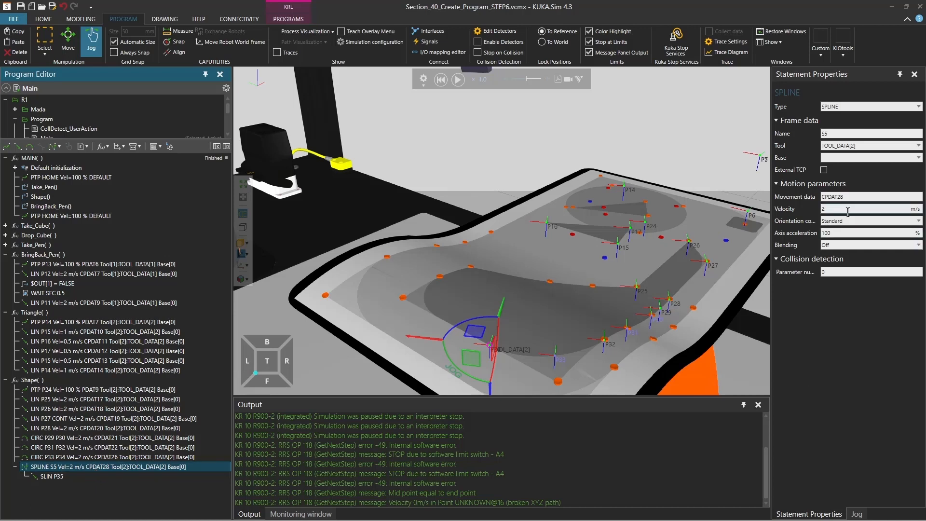
text(1)
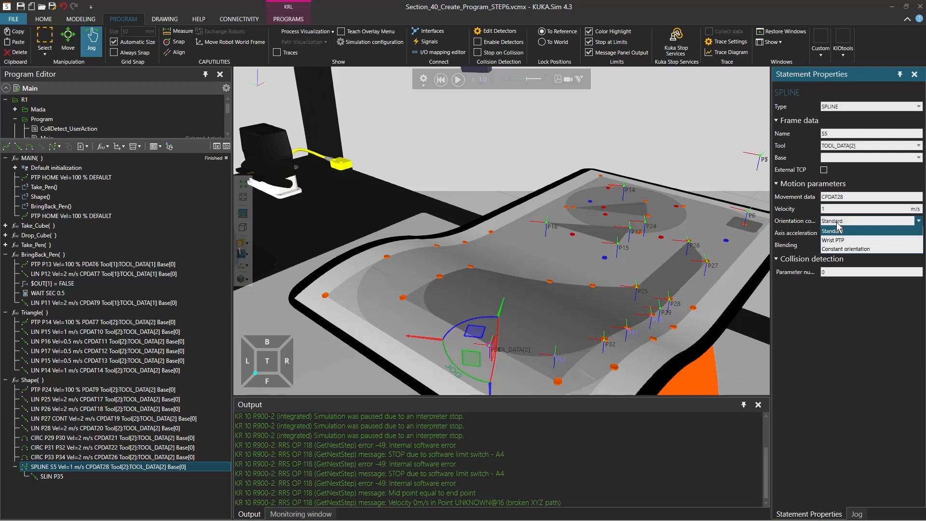
mouse_move(846, 249)
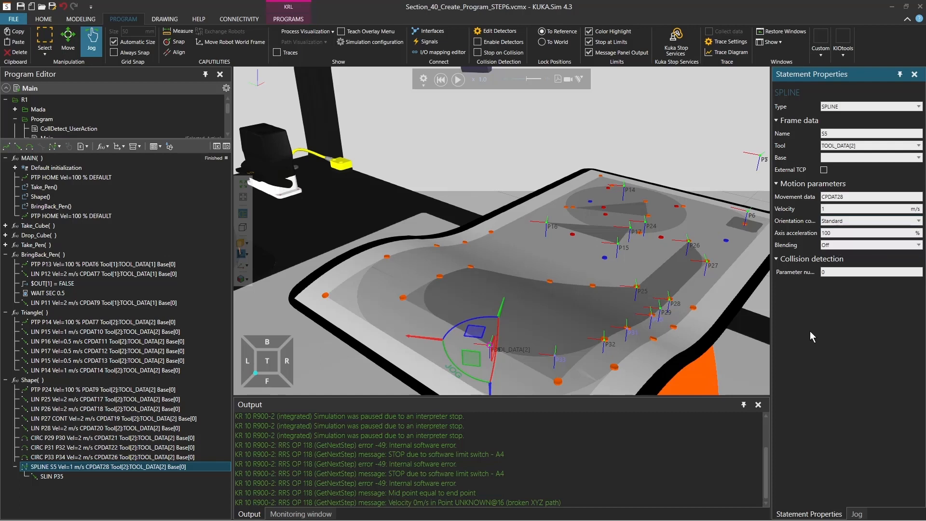
Snap SLIN P35 onto the table edge and add SLIN P36 on the table outline
click(53, 476)
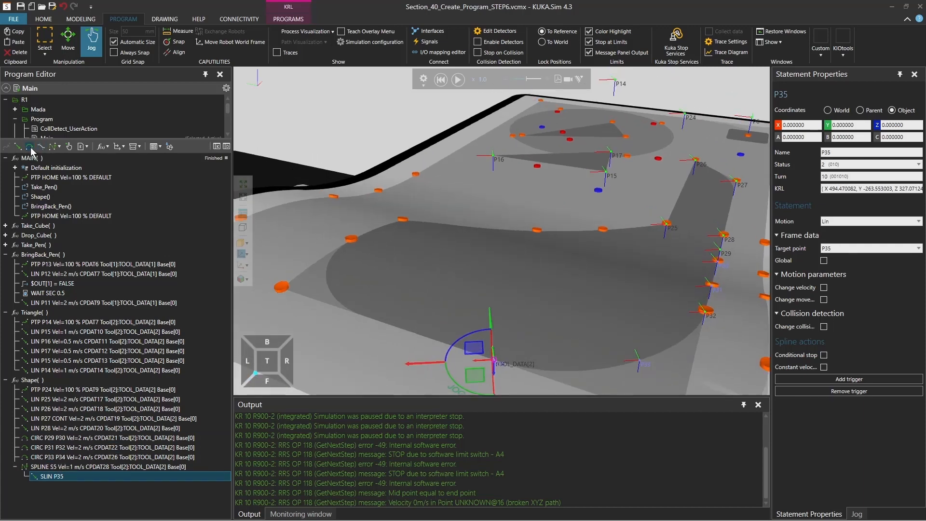
click(166, 41)
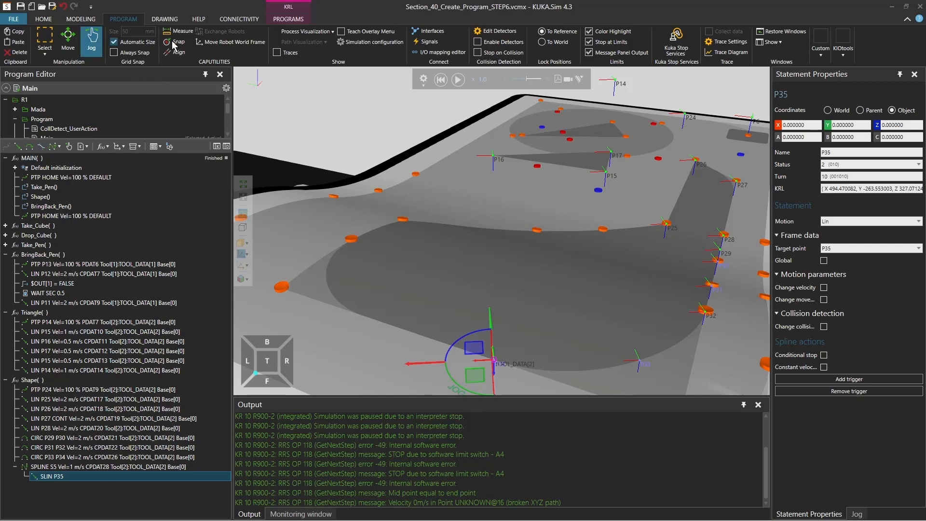
click(177, 42)
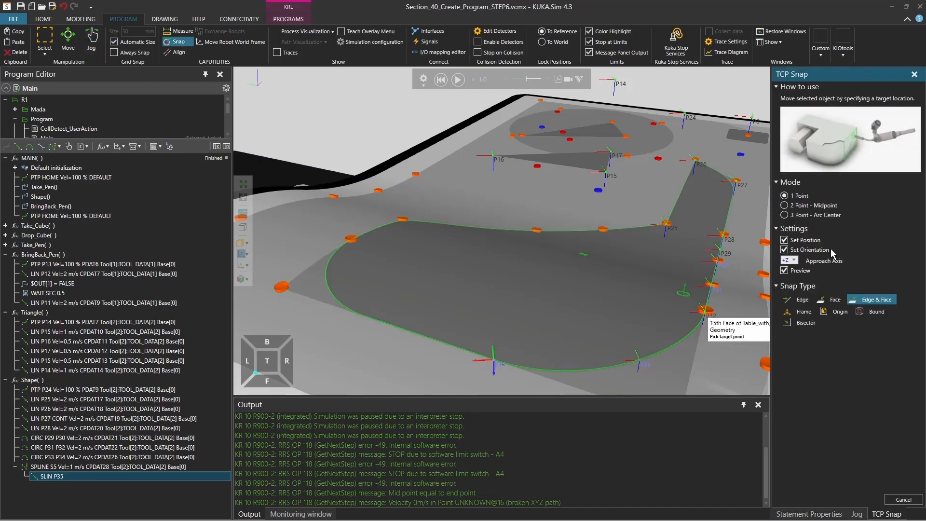
click(786, 249)
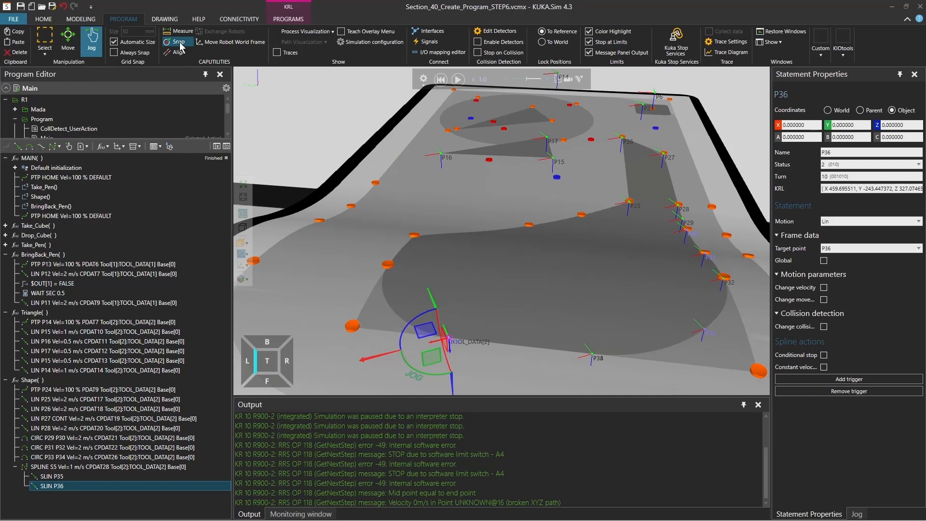
click(177, 42)
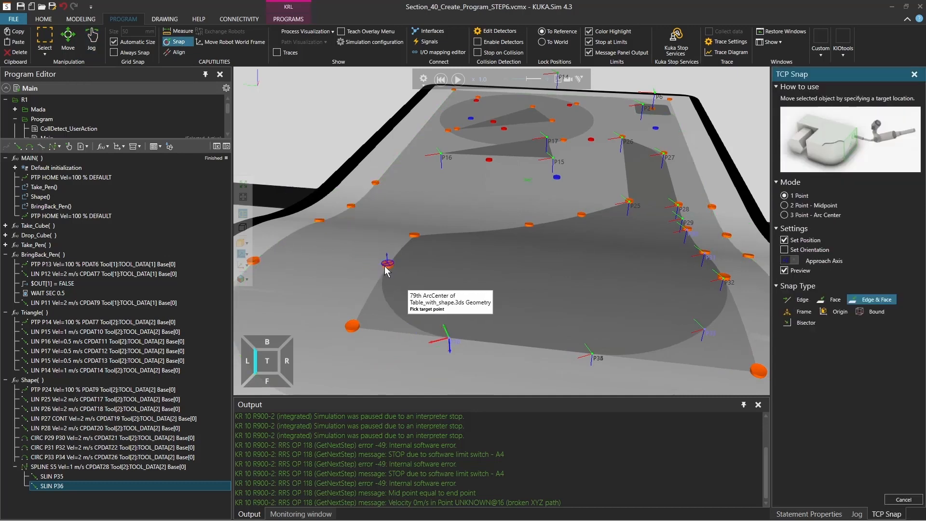
click(92, 38)
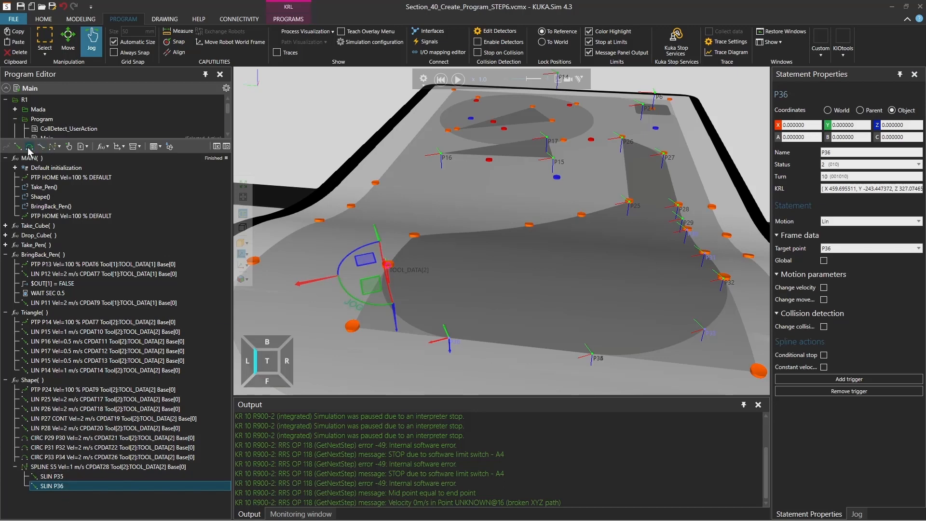
Add SCIRC P37 P38 after P36, touch up its auxiliary point on the table edge and simulate
click(65, 495)
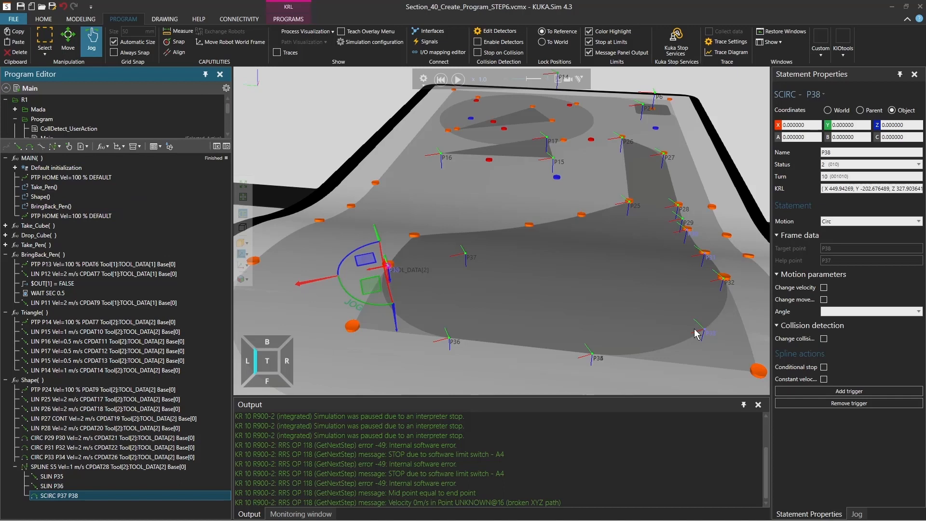
mouse_move(177, 42)
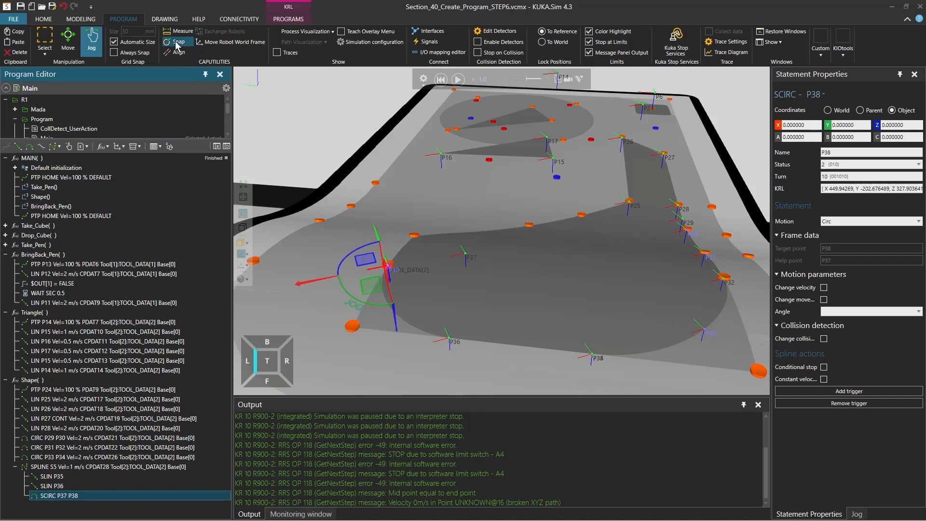
click(177, 42)
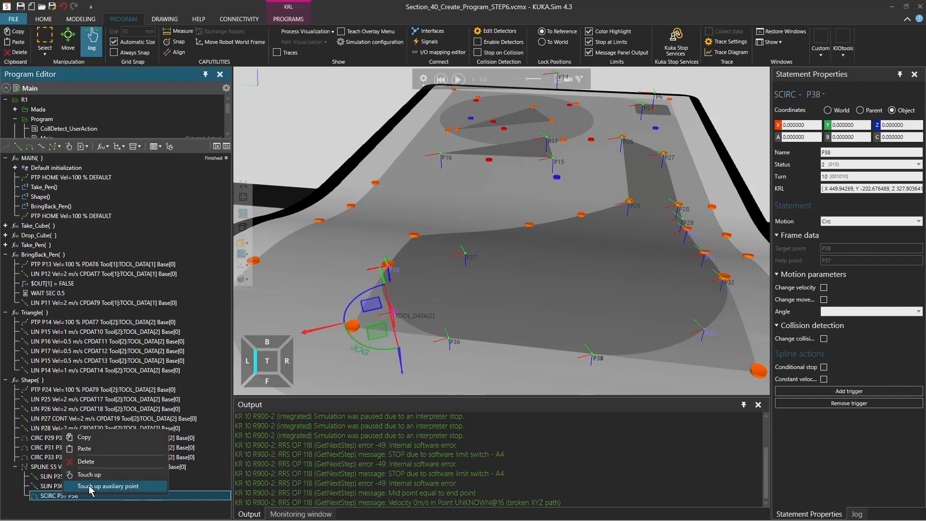
click(107, 485)
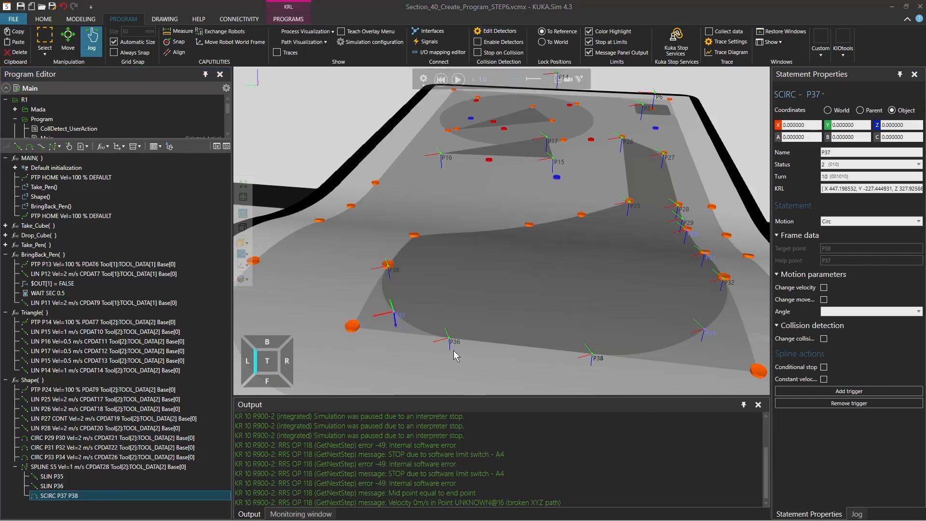
click(457, 78)
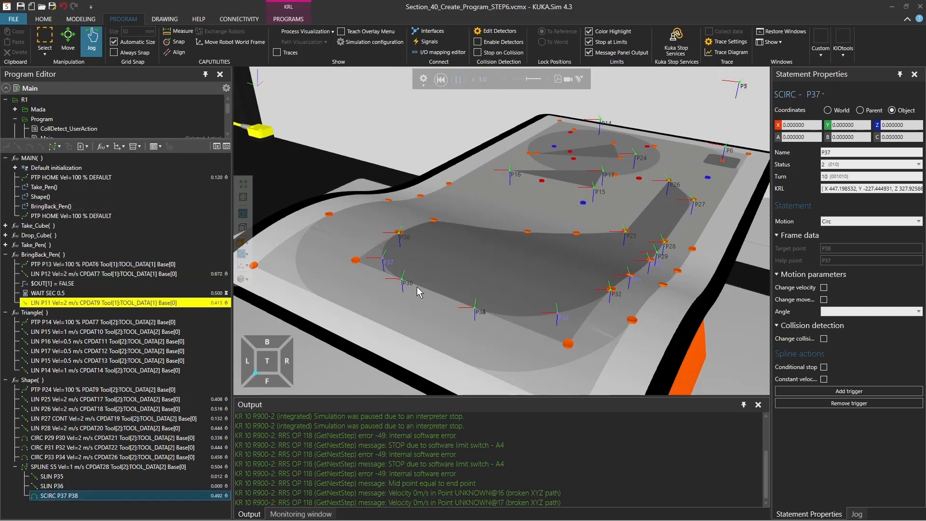
click(460, 81)
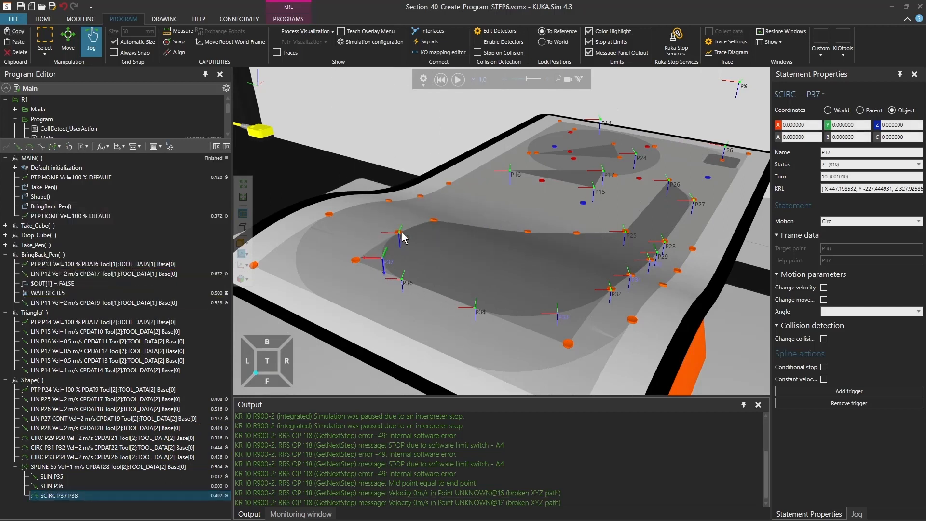
mouse_move(401, 253)
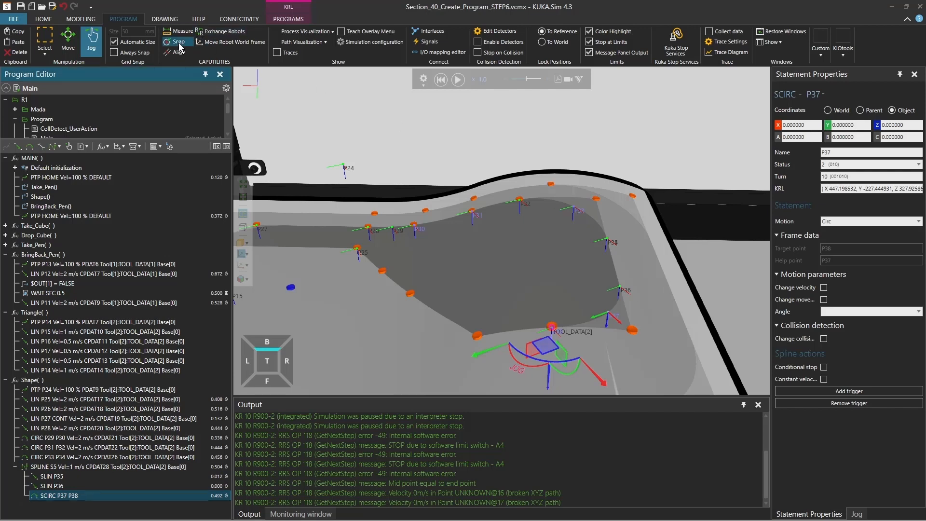
Add a second spline arc SCIRC P39 P40 on the curved table edge and touch up its auxiliary point
click(177, 42)
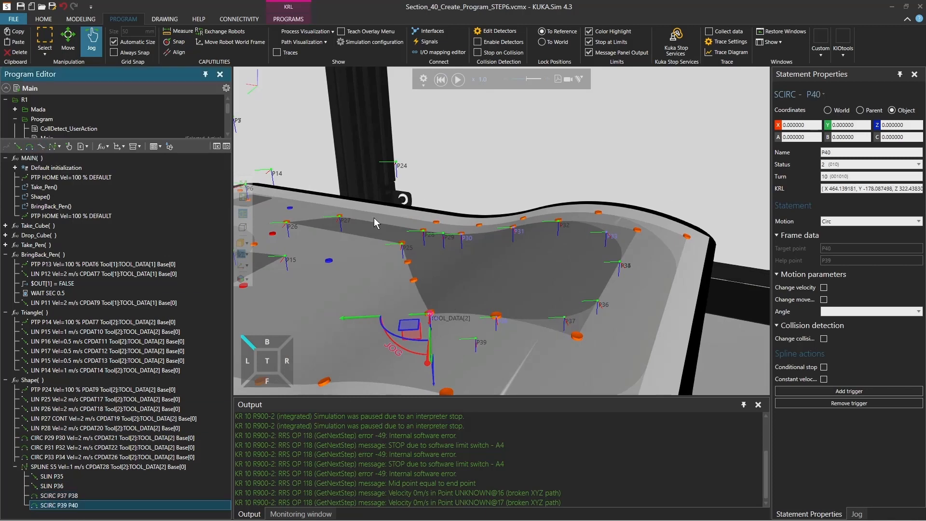
click(175, 41)
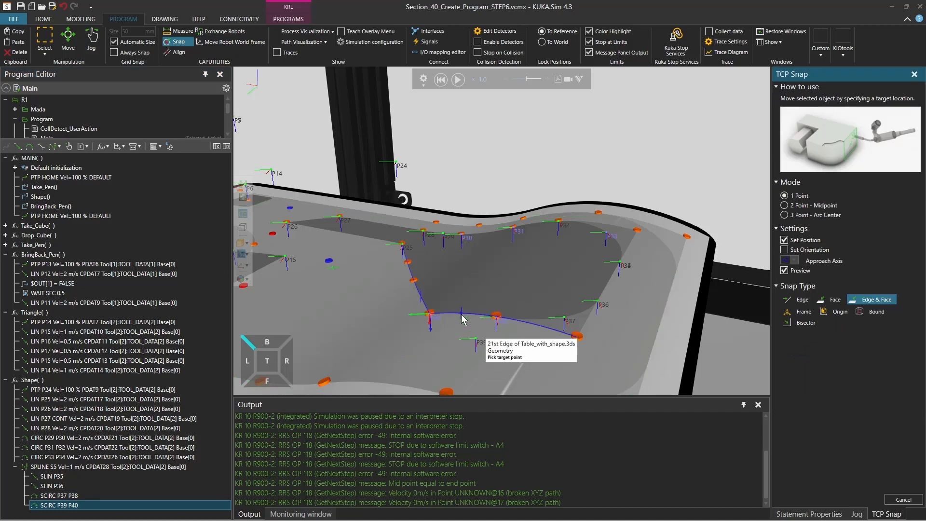
click(92, 37)
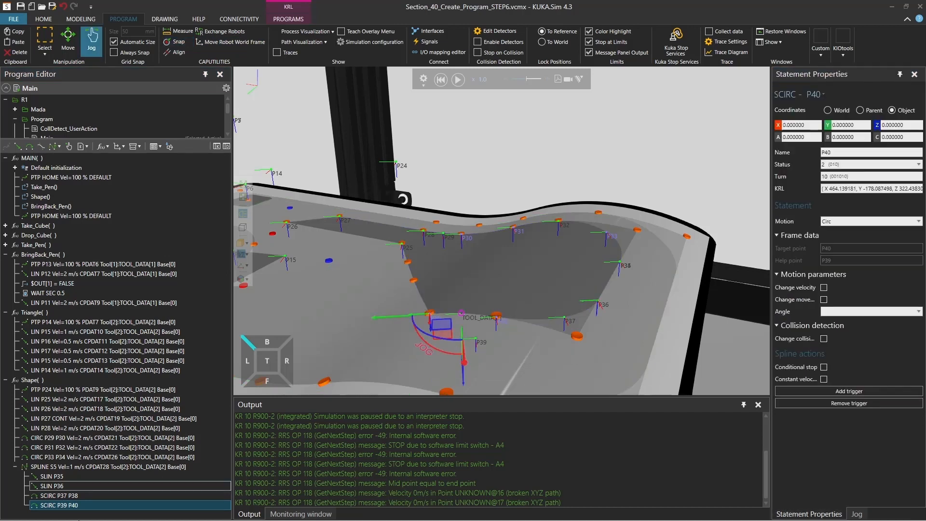
right_click(58, 505)
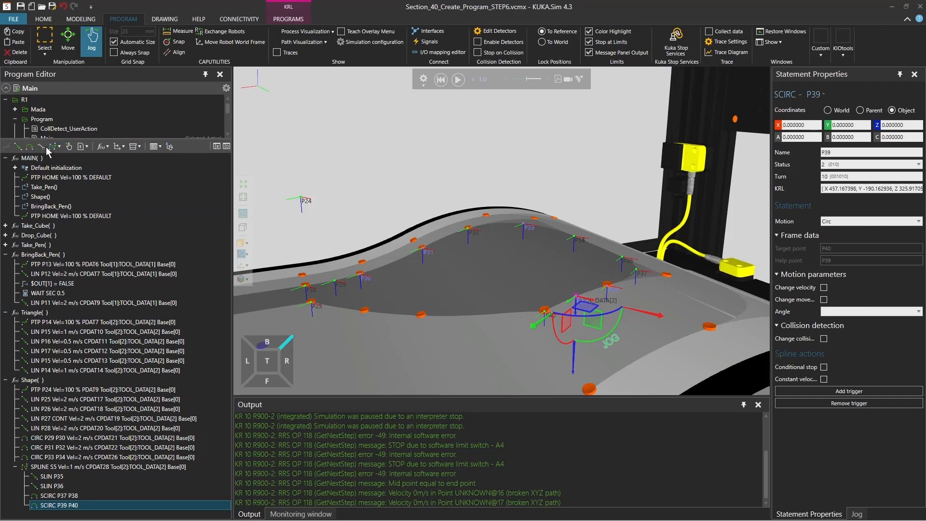
mouse_move(40, 145)
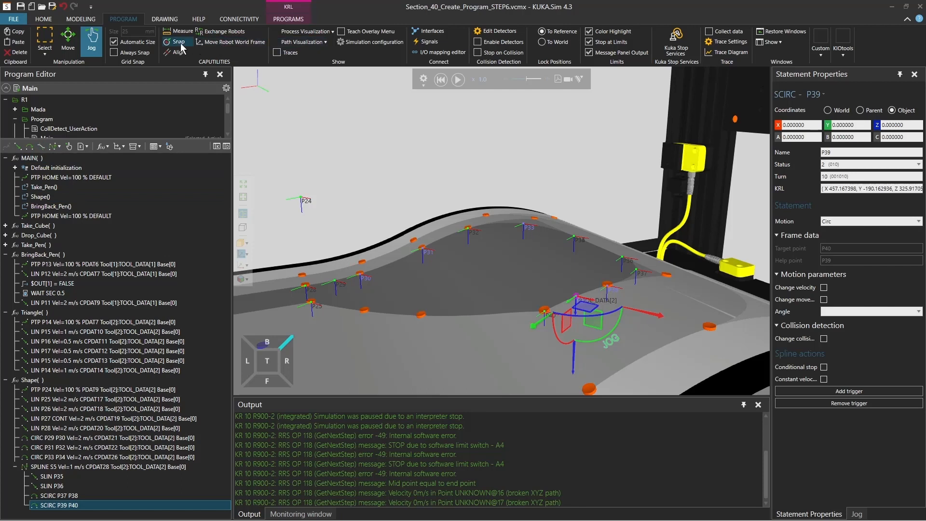
Add spline points SPL P41 to P44 snapped onto the table outline, then select the starting PTP P24
click(177, 41)
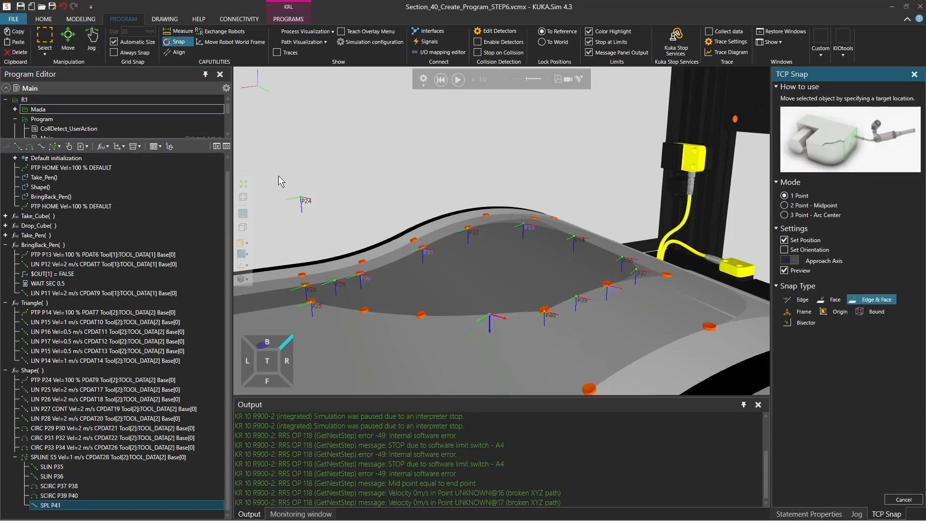
mouse_move(422, 322)
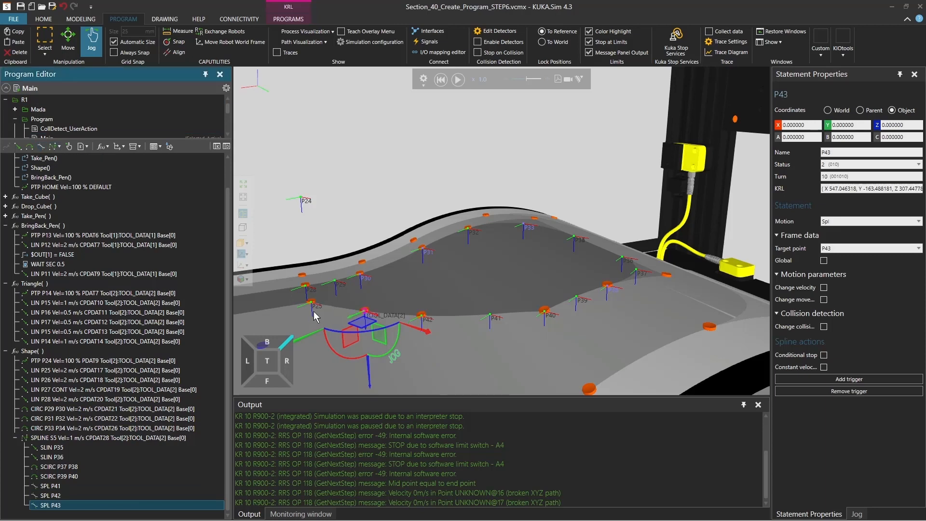
click(173, 42)
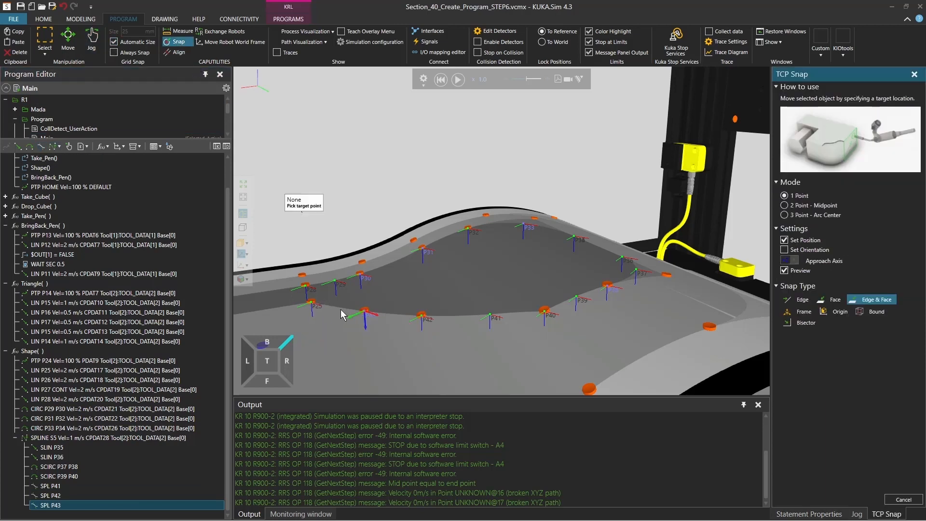
click(91, 36)
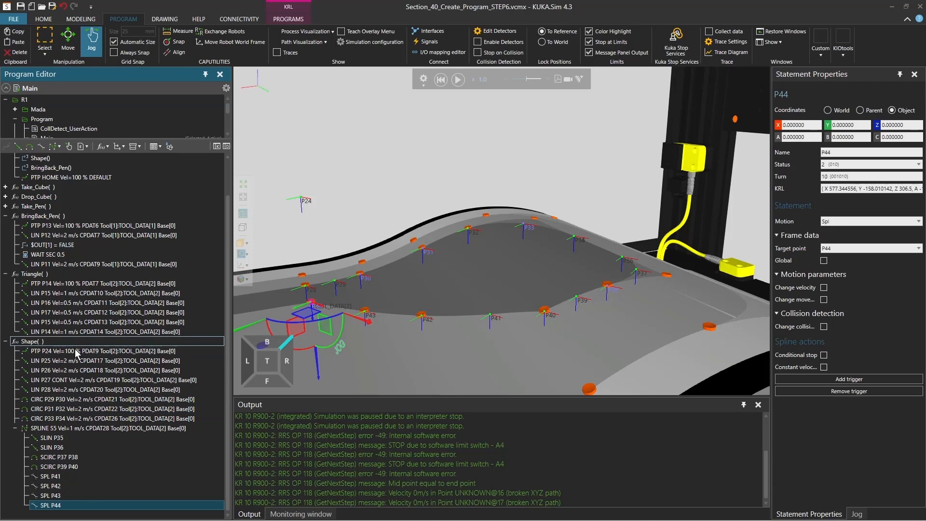
click(106, 352)
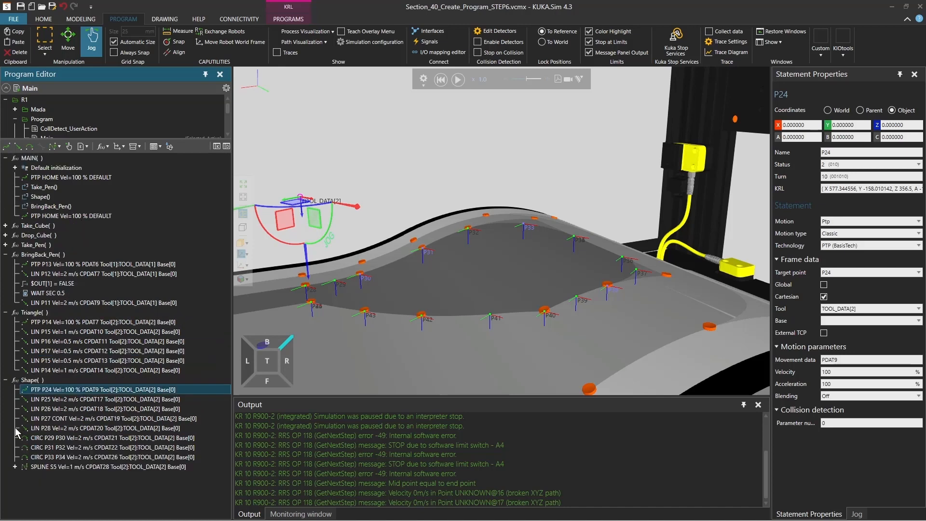
Add closing PTP P45 after SPLINE S5 and simulate the whole routine to completion
click(106, 456)
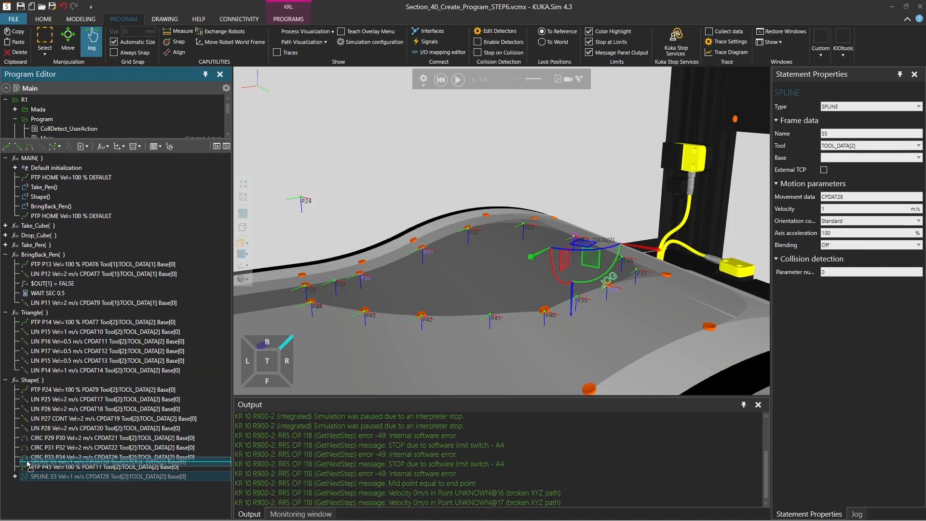
click(106, 466)
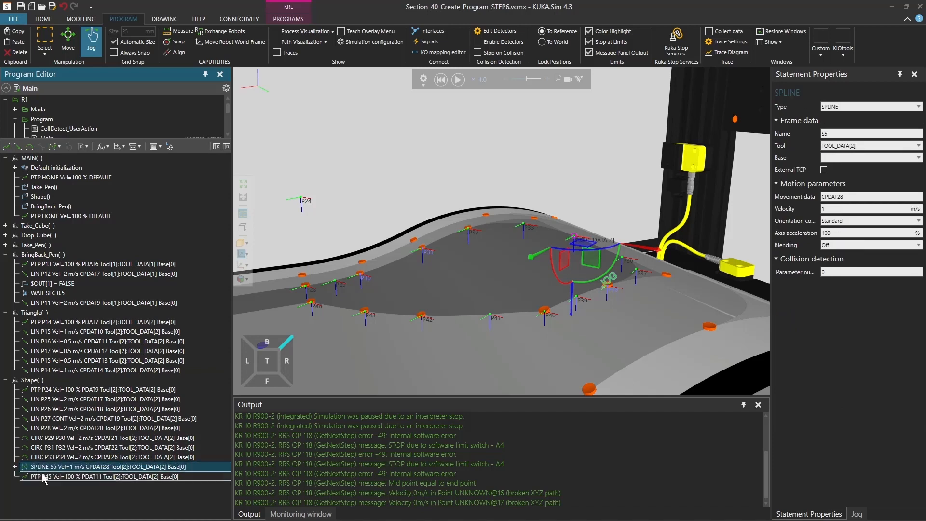
click(112, 476)
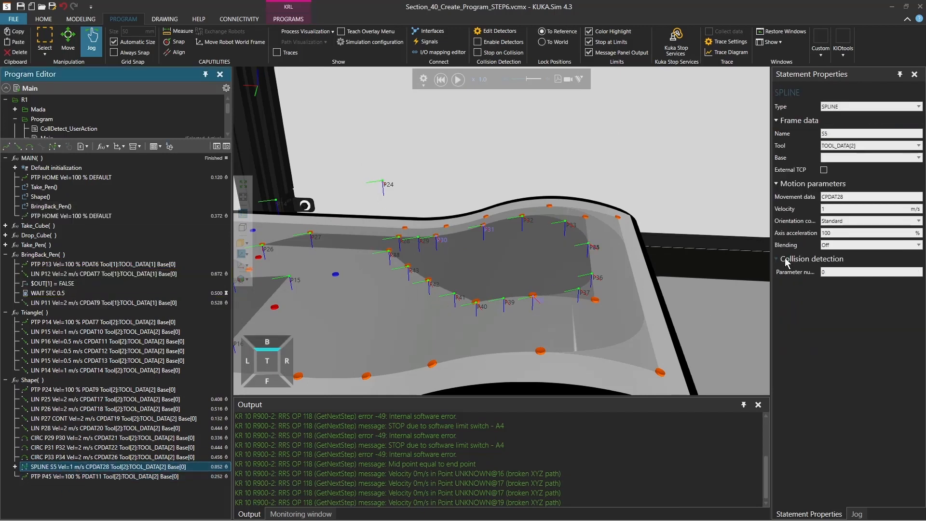
Set SPLINE S5's velocity to 0.2 m/s, reset, and simulate the program again
click(869, 208)
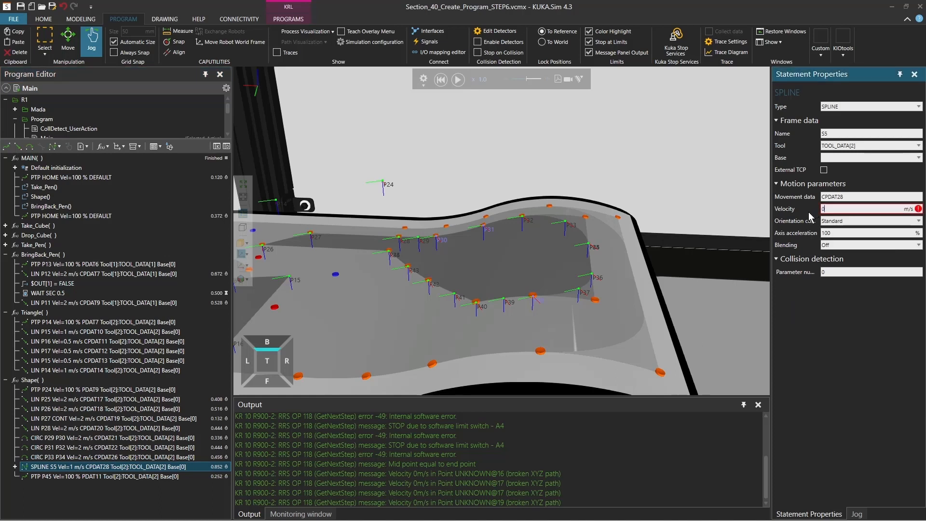
text(0.2)
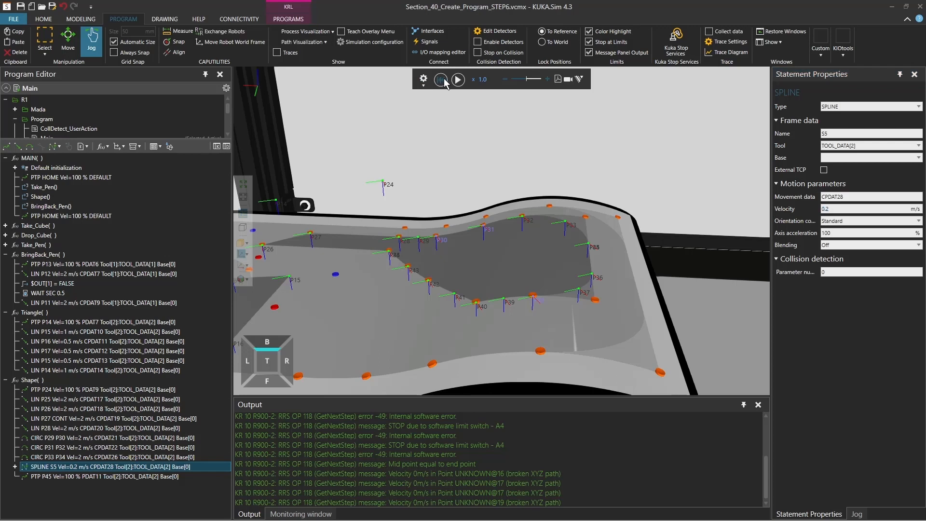
click(442, 79)
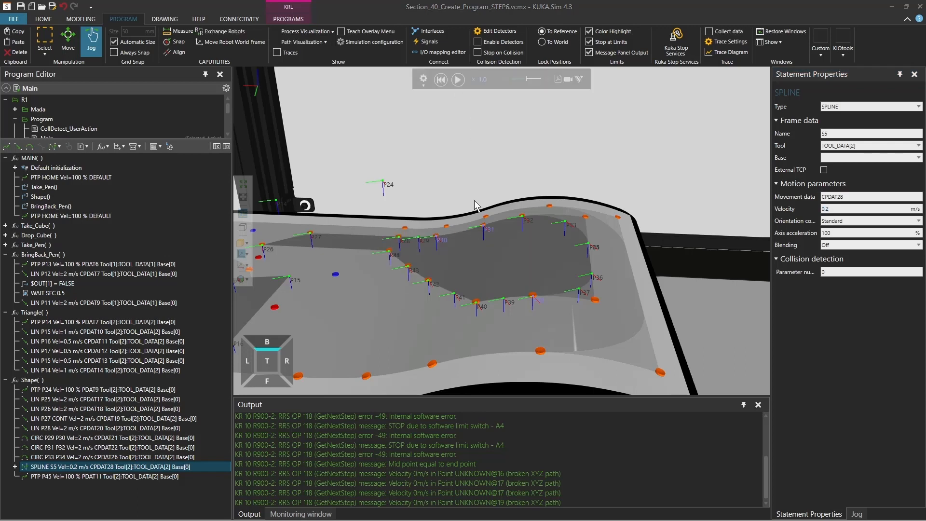
click(457, 80)
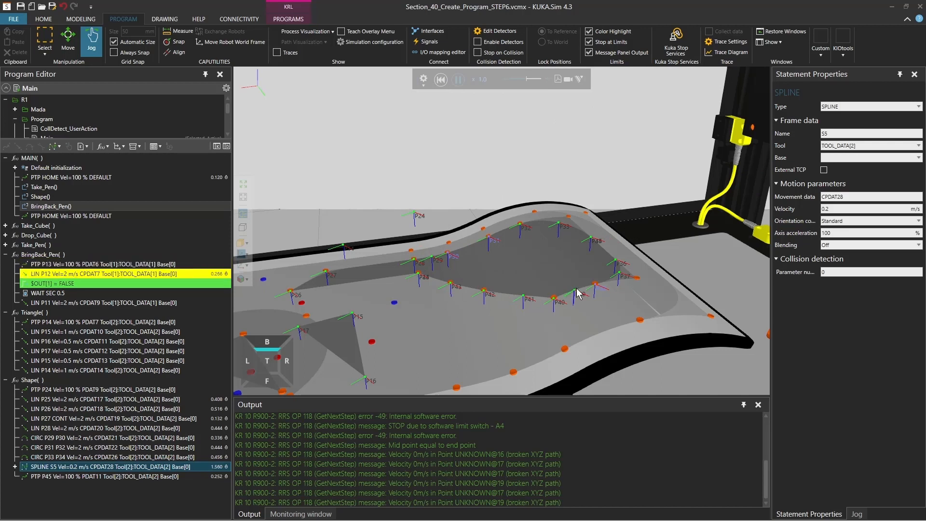
click(457, 80)
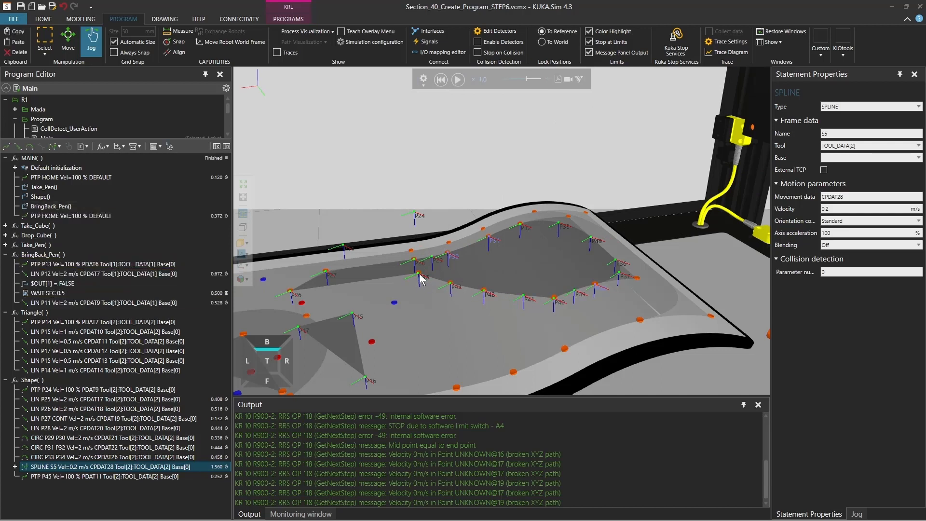